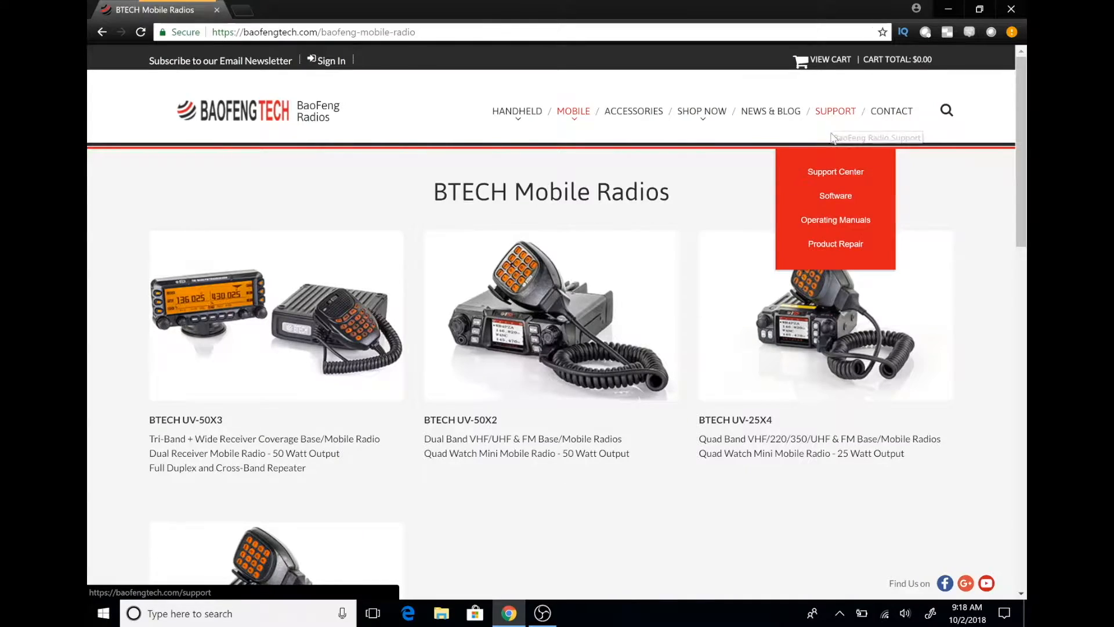
- Reach the DMR Software and Firmware Updates page and download the Firmware 1.02 zip
{"action": "left_click", "coordinate": [835, 195]}
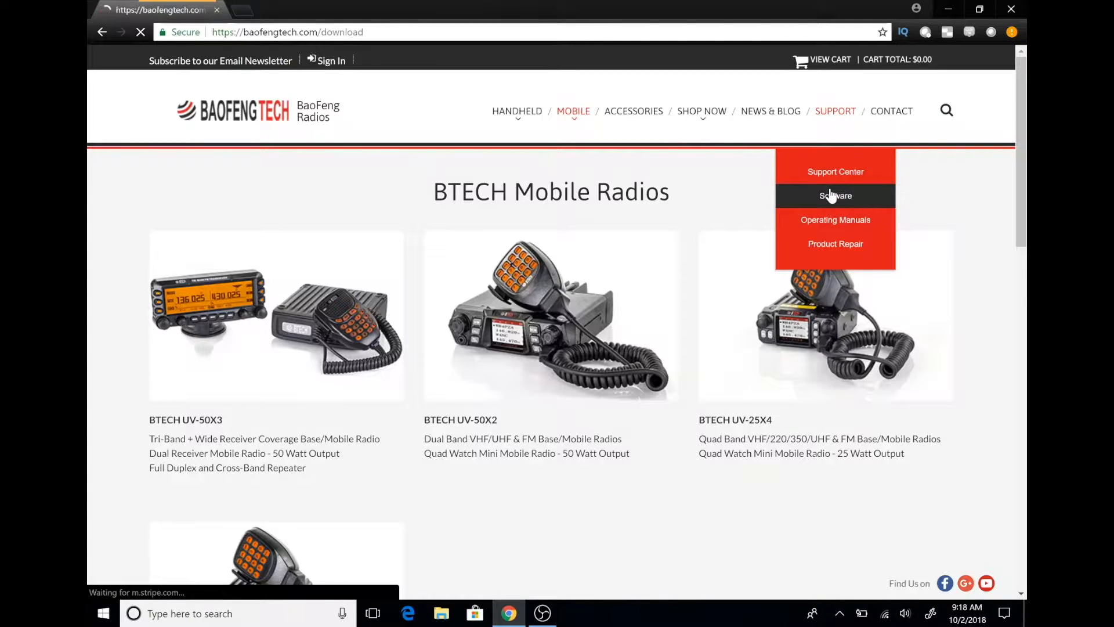
{"action": "left_click", "coordinate": [835, 195]}
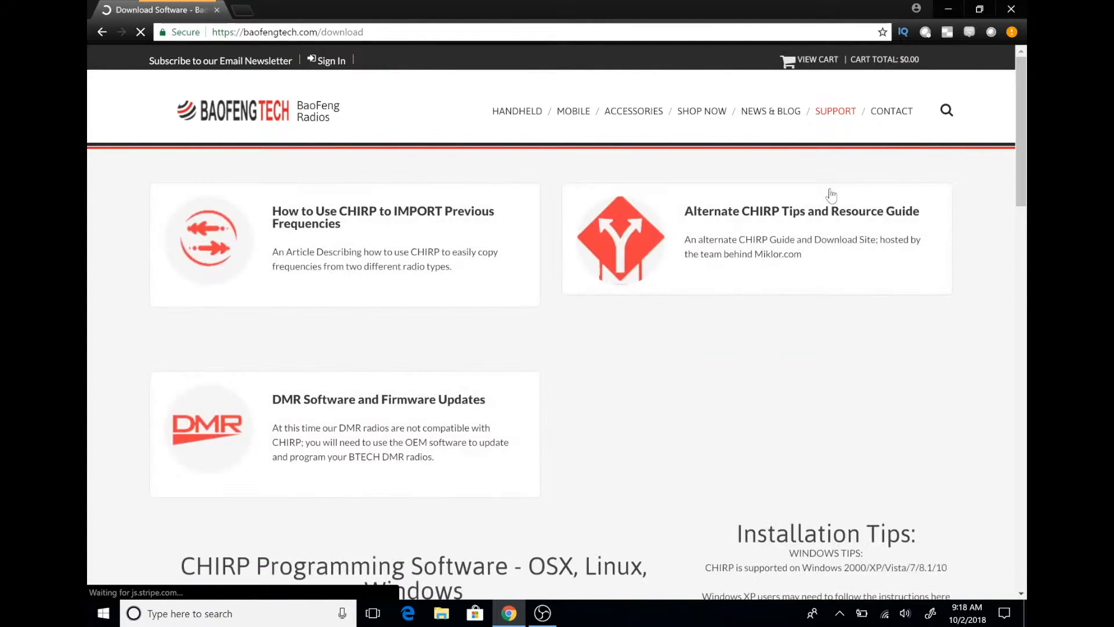
{"action": "mouse_move", "coordinate": [435, 407]}
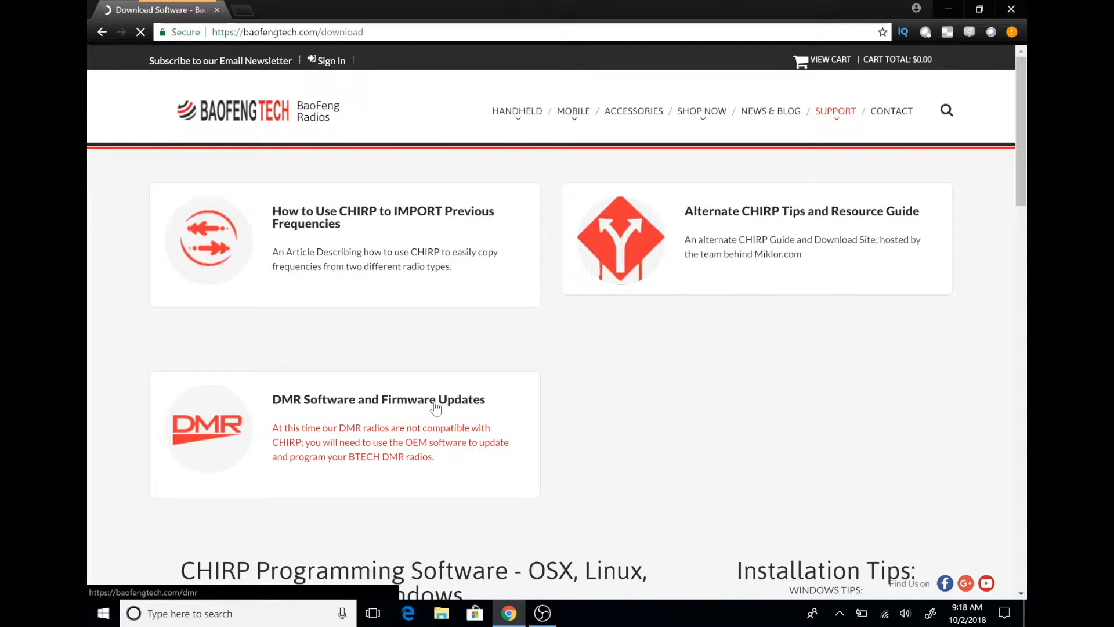
{"action": "left_click", "coordinate": [379, 398]}
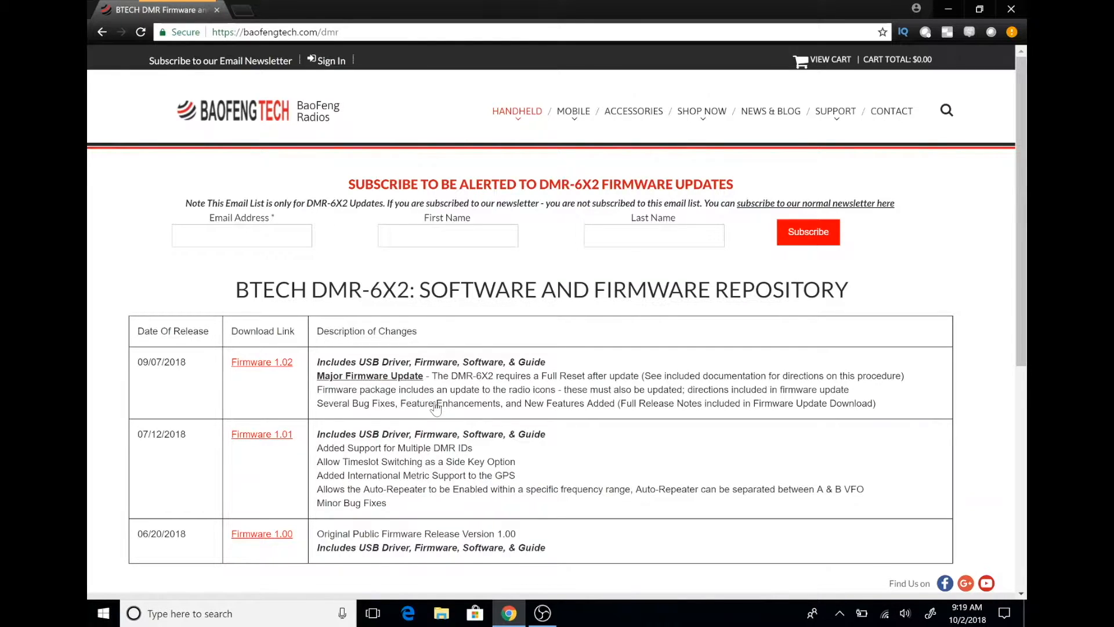
{"action": "mouse_move", "coordinate": [283, 371]}
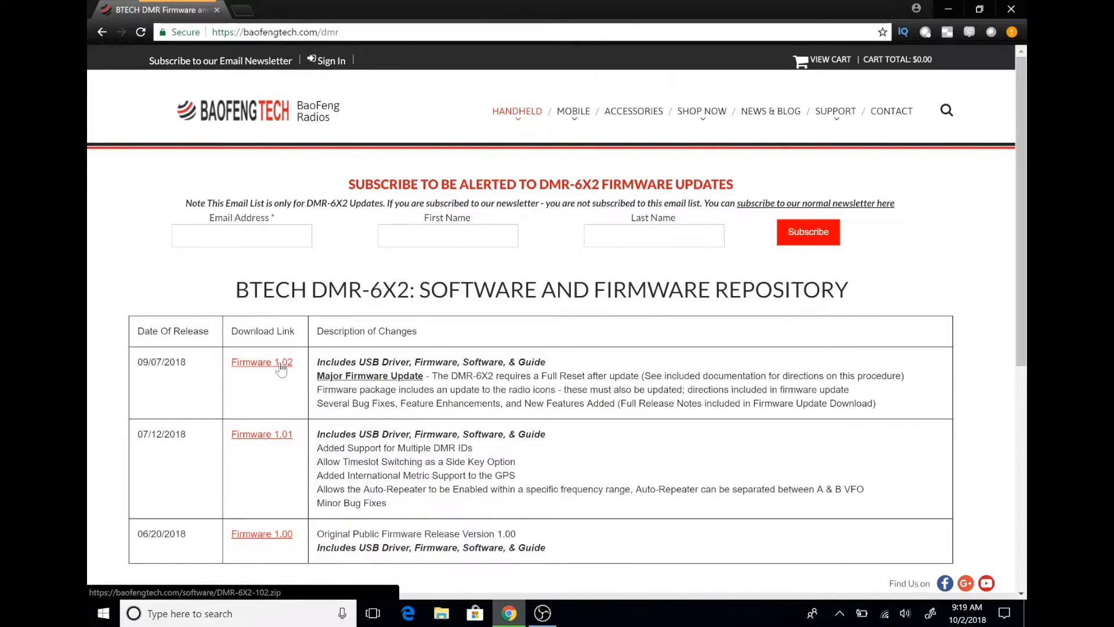
{"action": "left_click", "coordinate": [261, 362]}
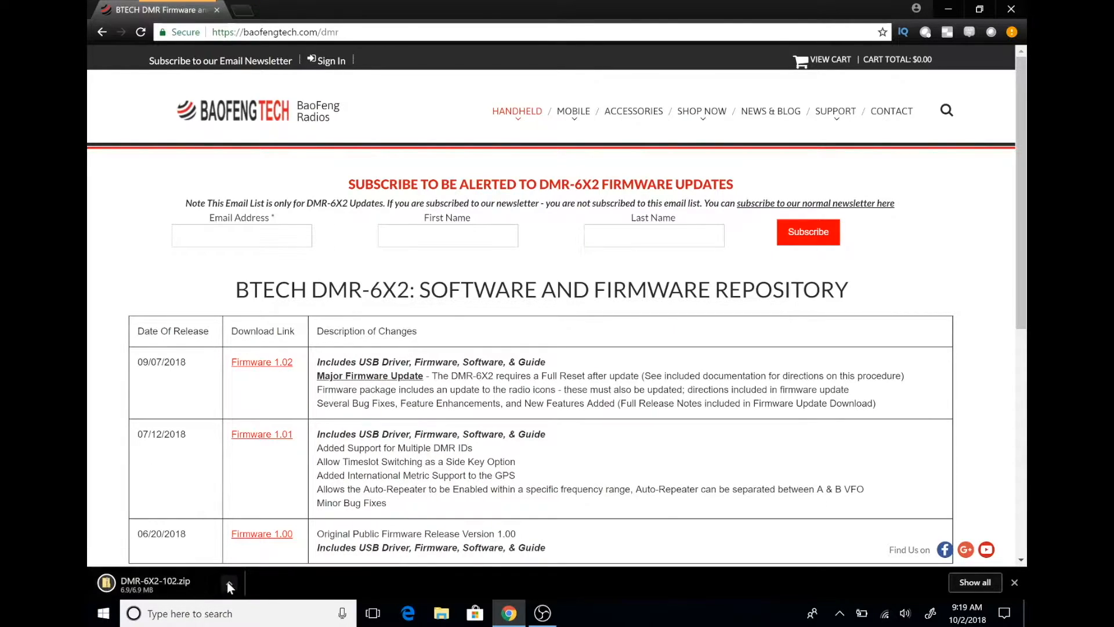
- Open the downloaded DMR-6X2-102 archive and enter its DMR-6X2-102 folder
{"action": "left_click", "coordinate": [229, 582]}
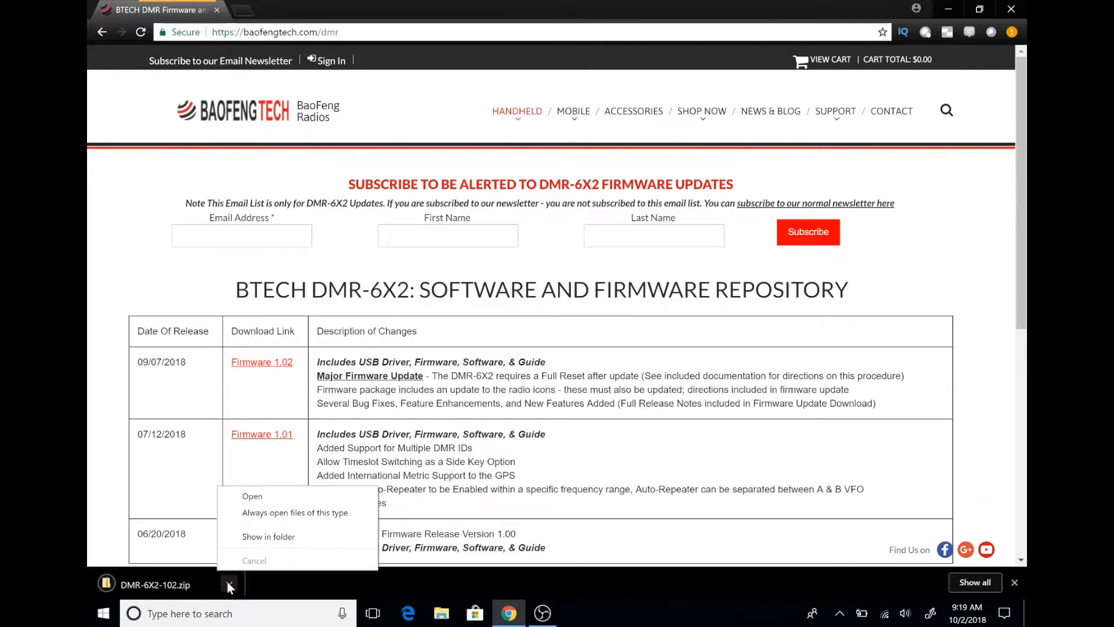
{"action": "left_click", "coordinate": [252, 496]}
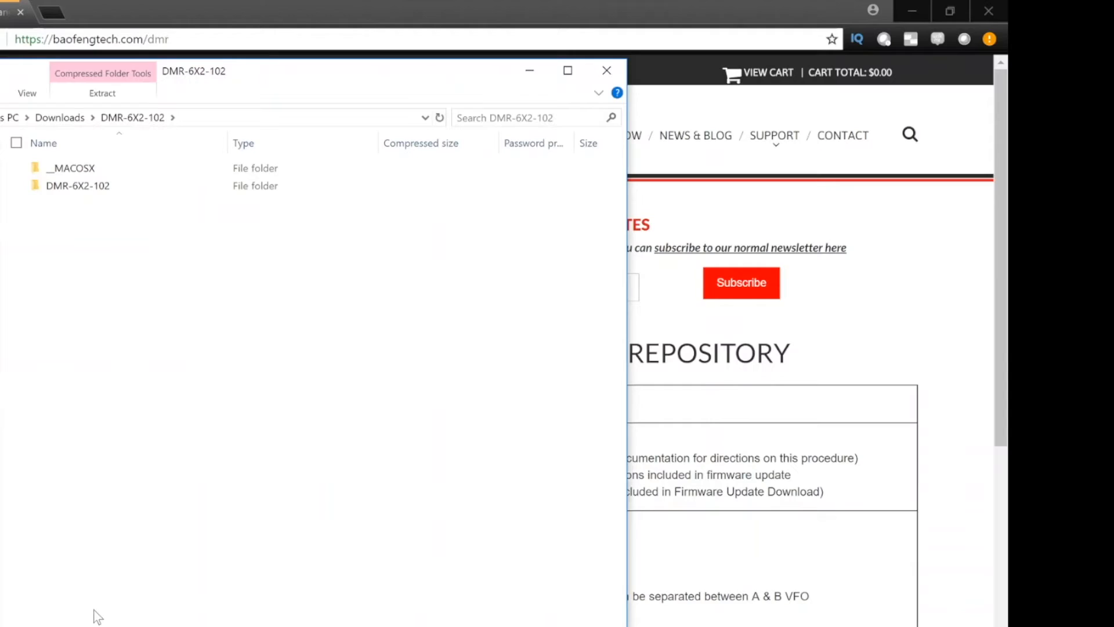
{"action": "mouse_move", "coordinate": [293, 468]}
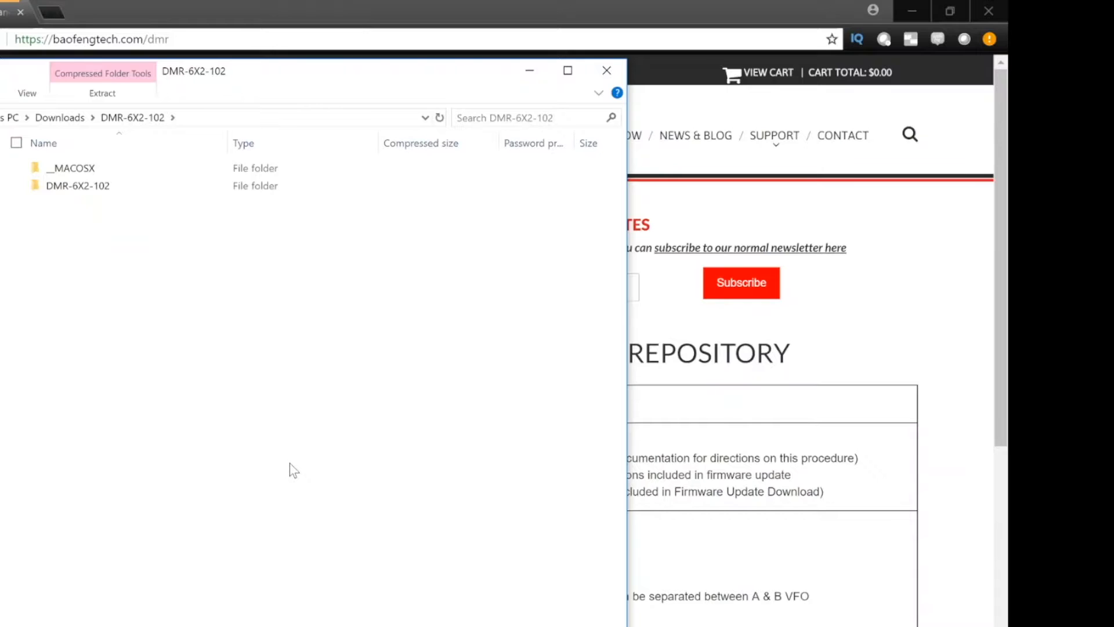
{"action": "left_click", "coordinate": [78, 185]}
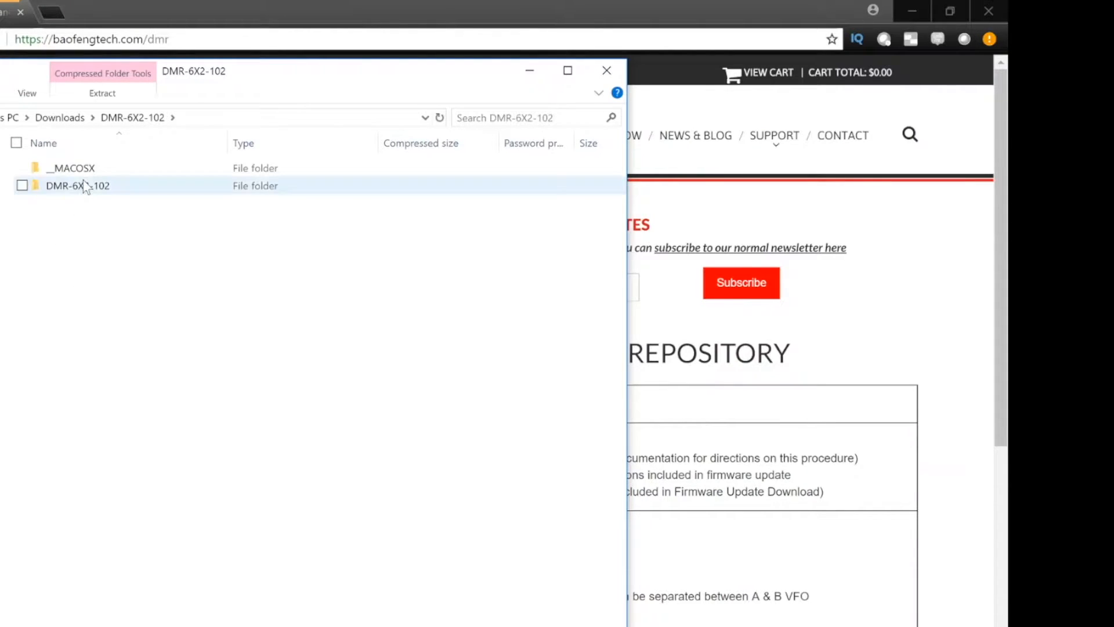
{"action": "double_click", "coordinate": [76, 186]}
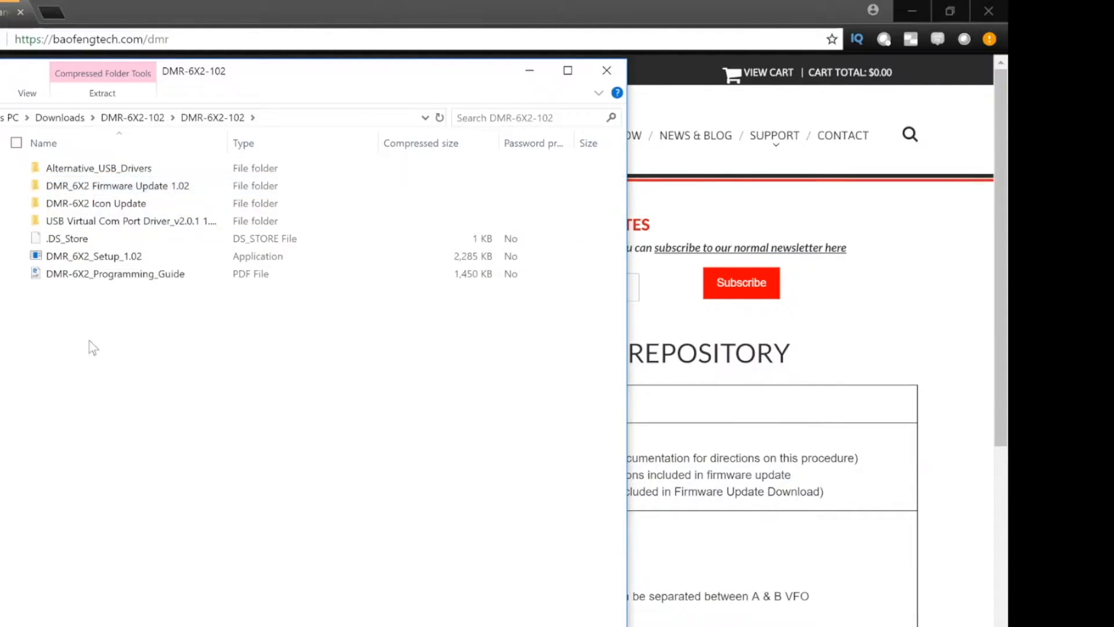
{"action": "mouse_move", "coordinate": [96, 358]}
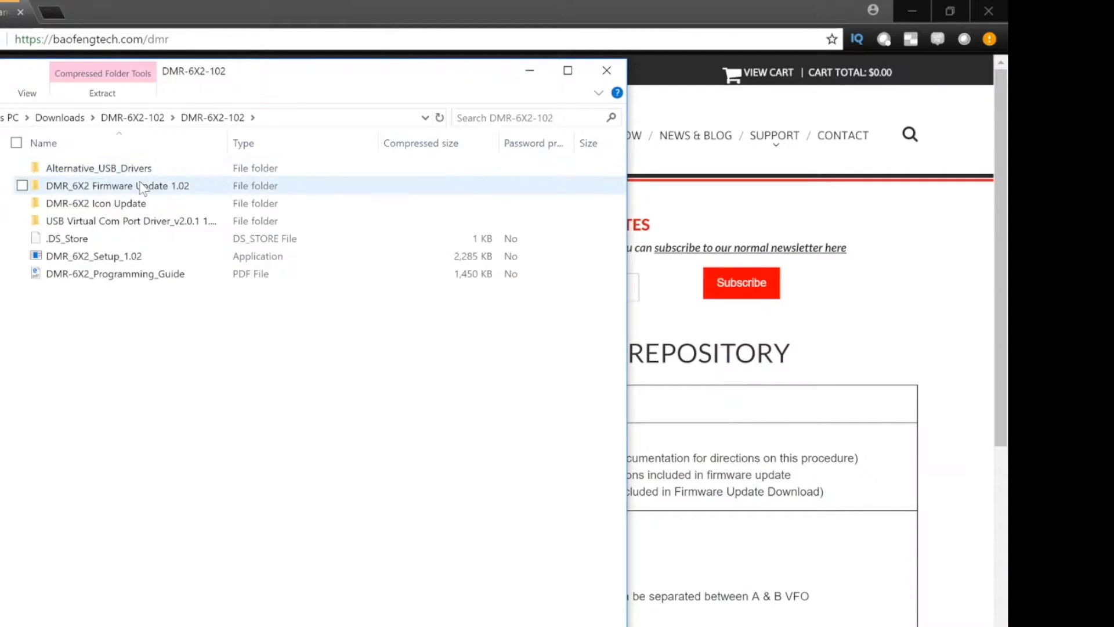
- Enter the DMR_6X2 Firmware Update 1.02 folder and select the Release Notes document
{"action": "left_click", "coordinate": [68, 238]}
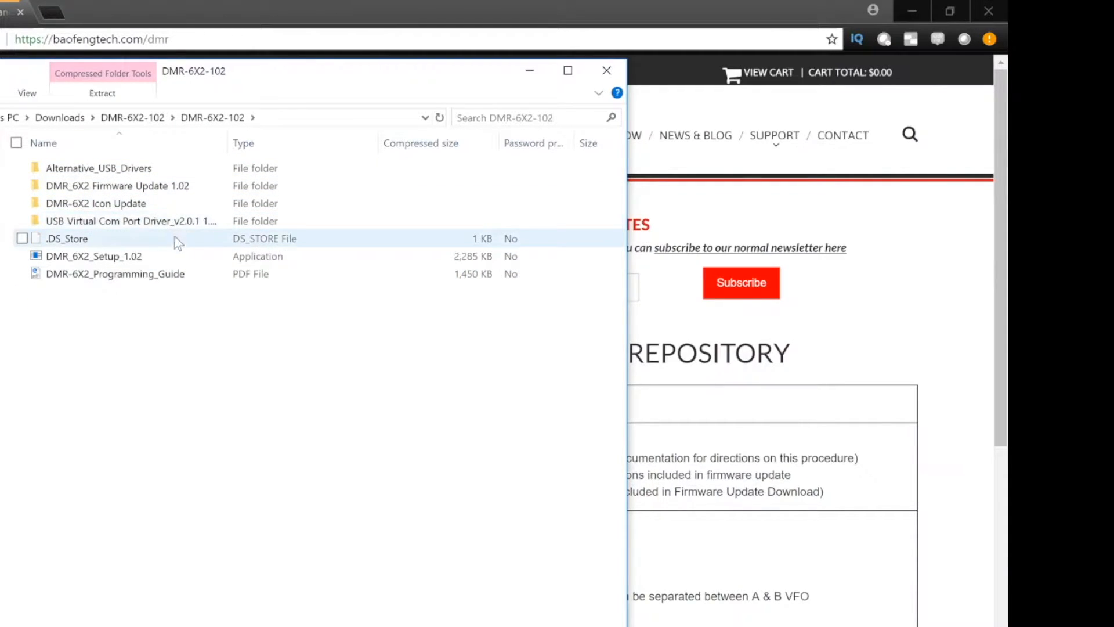
{"action": "mouse_move", "coordinate": [181, 228]}
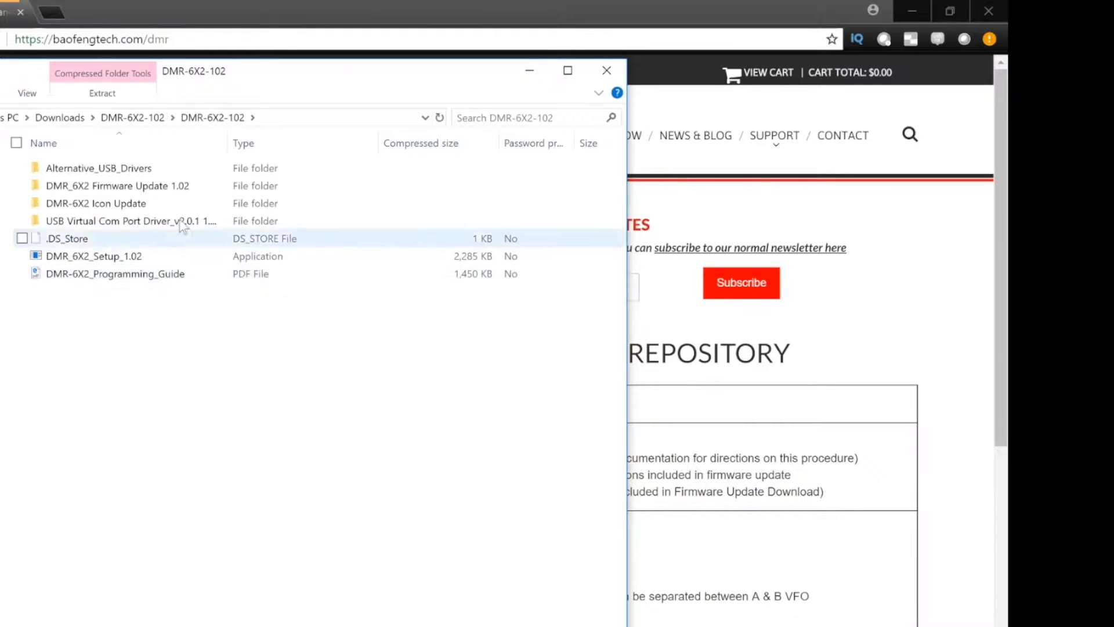
{"action": "double_click", "coordinate": [116, 185]}
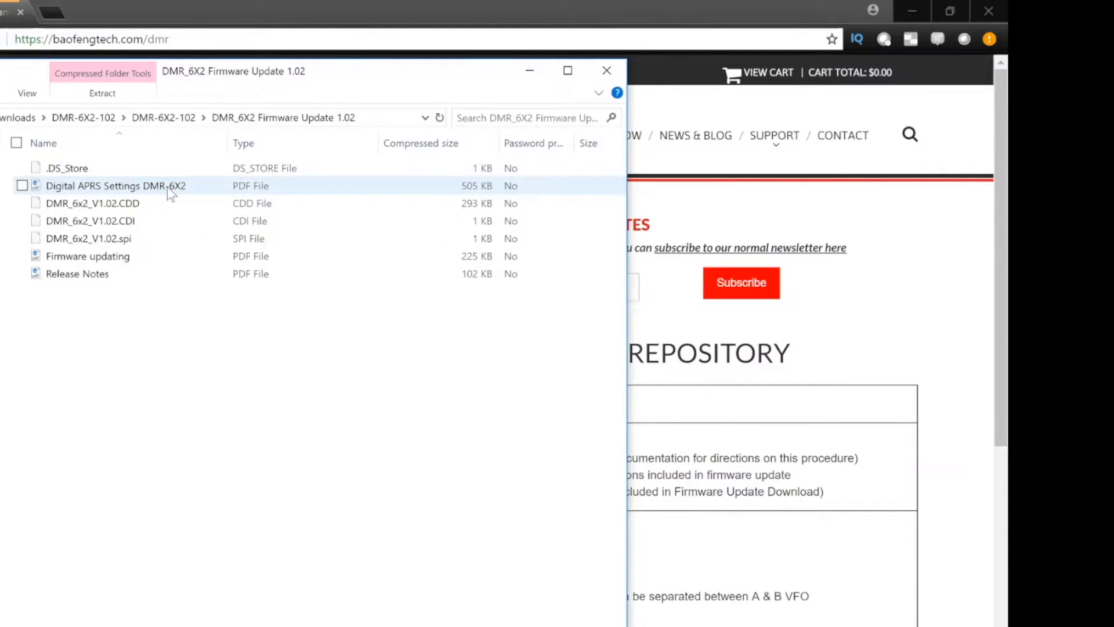
{"action": "left_click", "coordinate": [77, 274]}
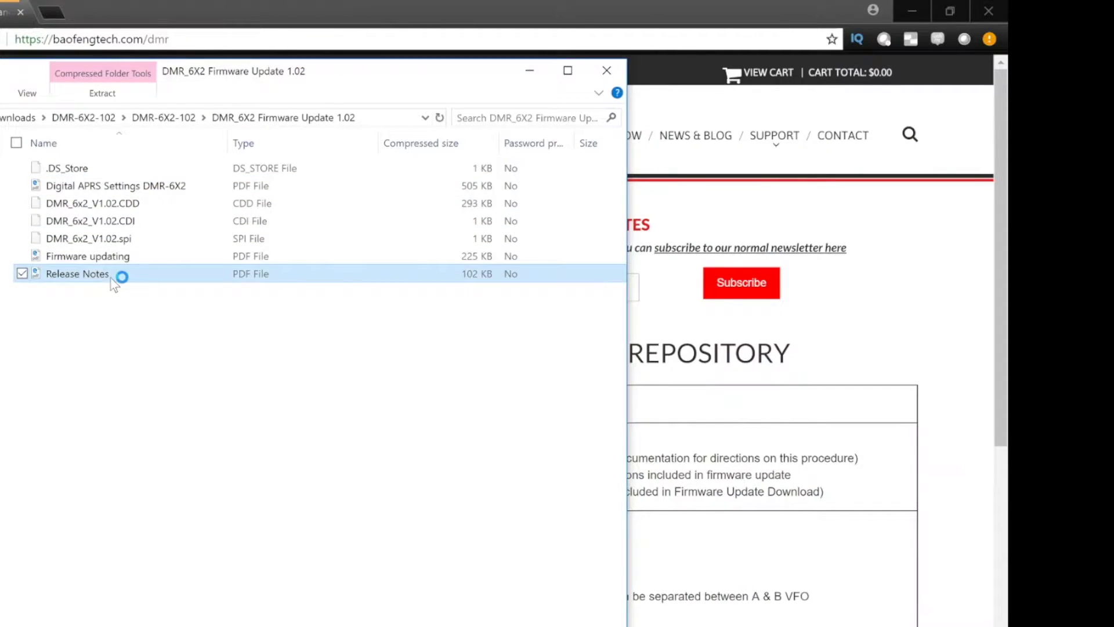
- Read through the Release Notes PDF covering V1.02 improvements and DMR APRS notices
{"action": "double_click", "coordinate": [76, 274]}
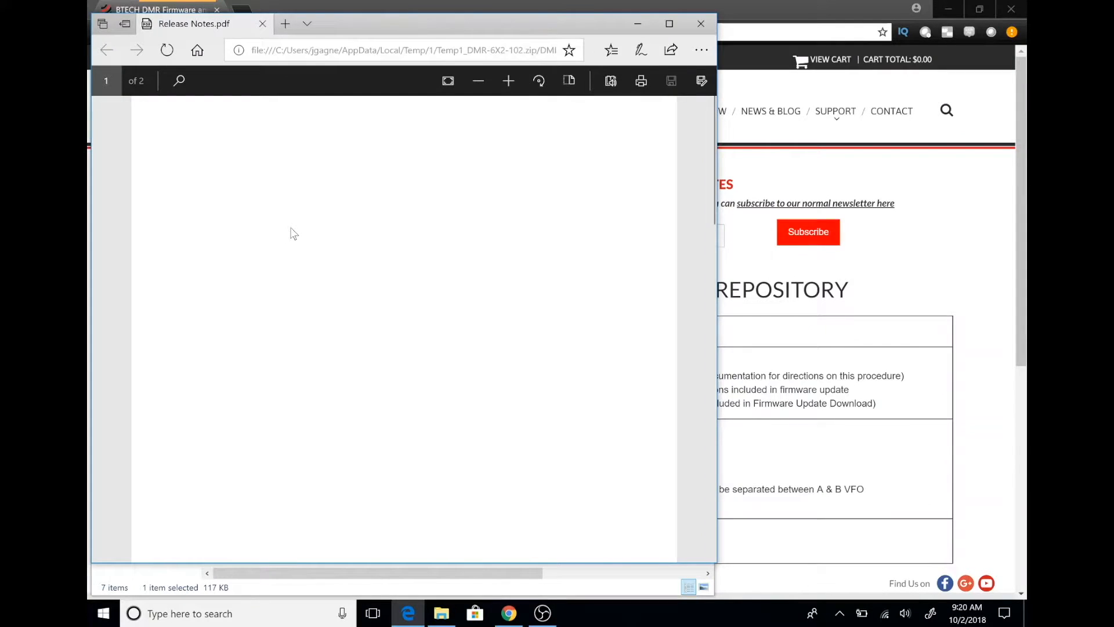
{"action": "scroll", "scroll_direction": "down", "scroll_amount": 3}
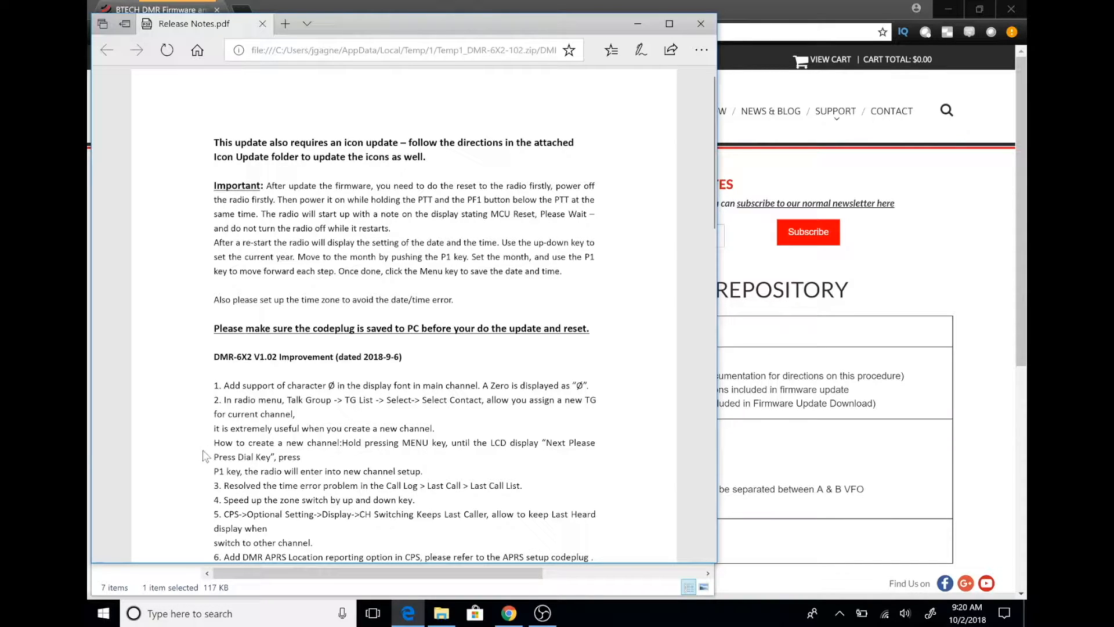
{"action": "scroll", "scroll_direction": "down", "scroll_amount": 3}
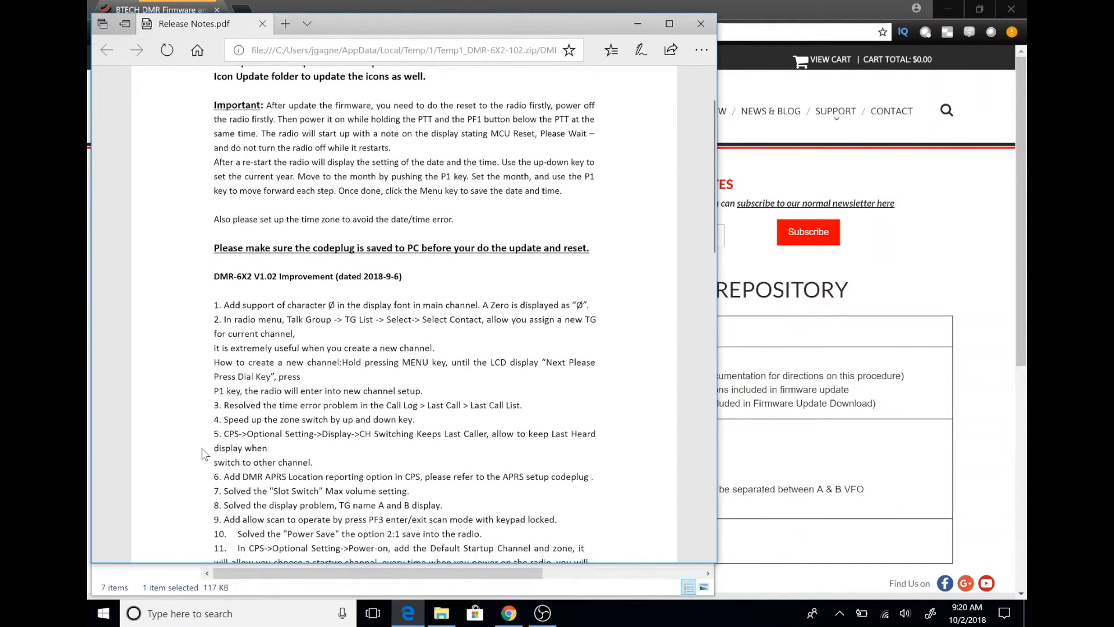
{"action": "scroll", "scroll_direction": "down", "scroll_amount": 3}
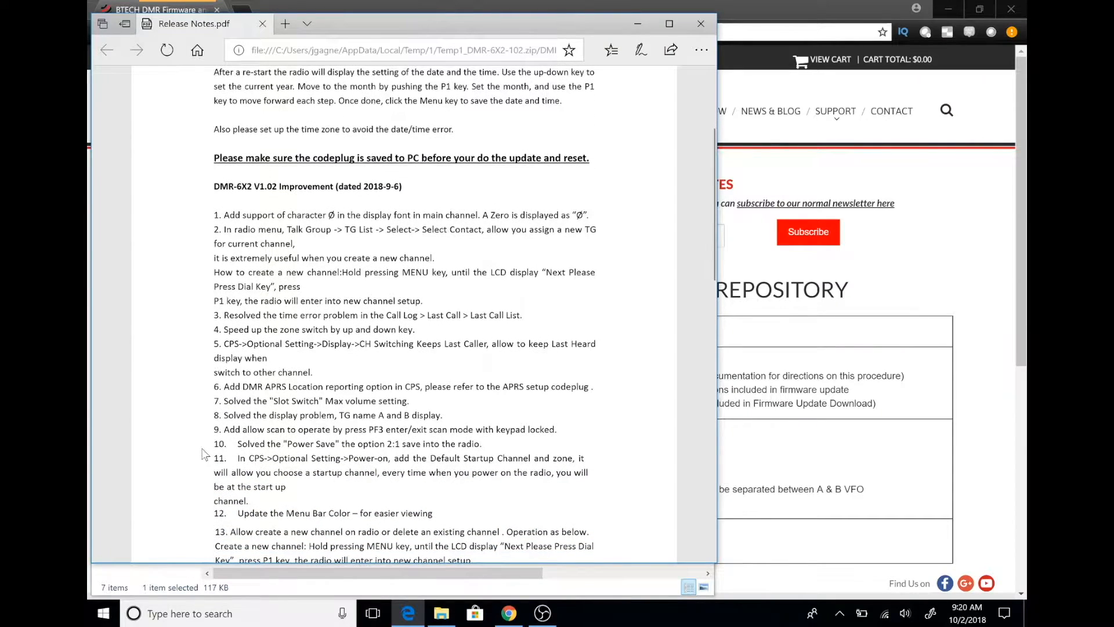
{"action": "scroll", "scroll_direction": "down", "scroll_amount": 3}
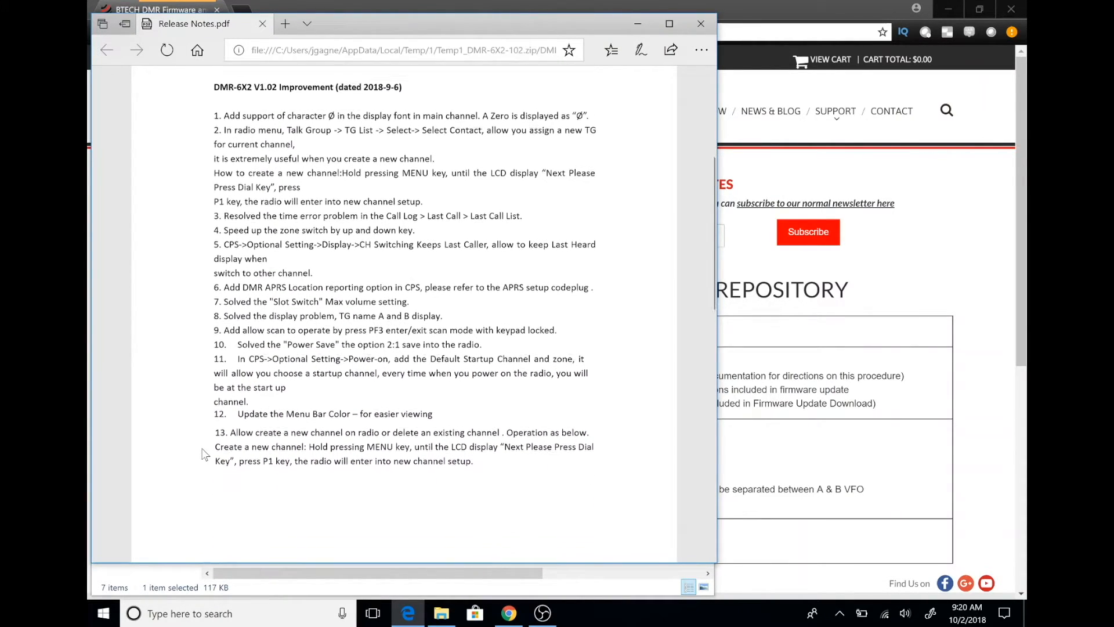
{"action": "scroll", "scroll_direction": "up", "scroll_amount": 3}
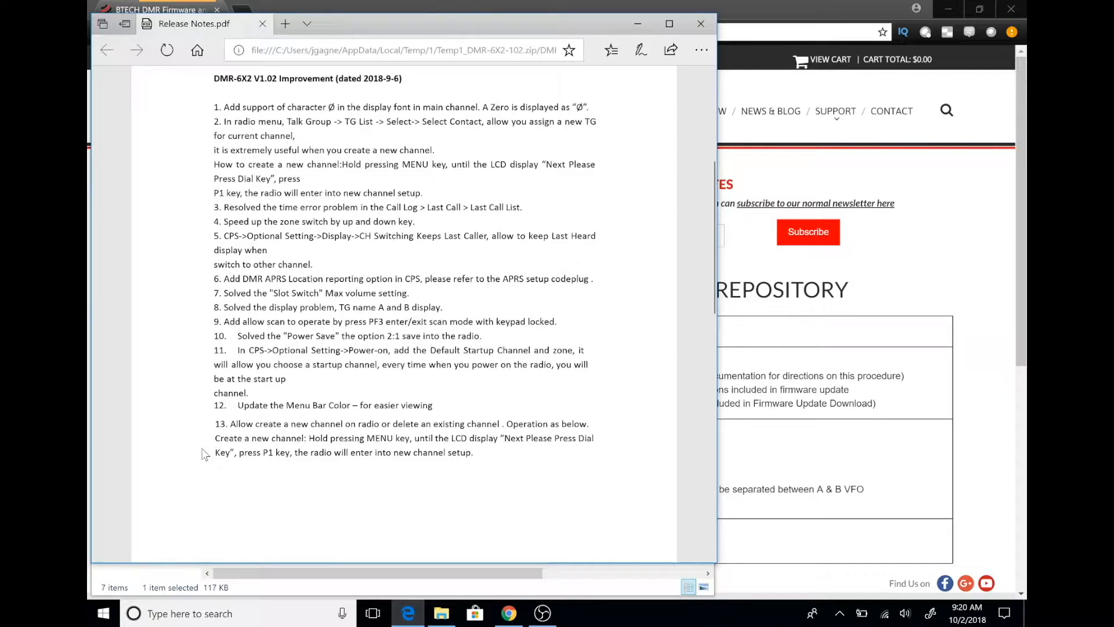
{"action": "scroll", "scroll_direction": "down", "scroll_amount": 3}
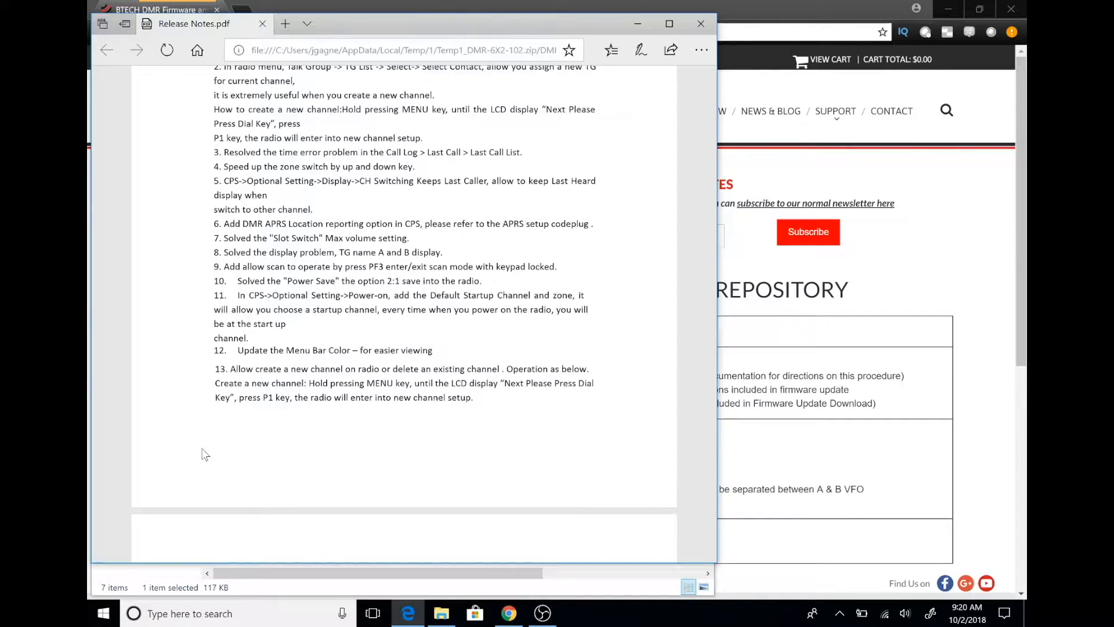
{"action": "scroll", "scroll_direction": "down", "scroll_amount": 3}
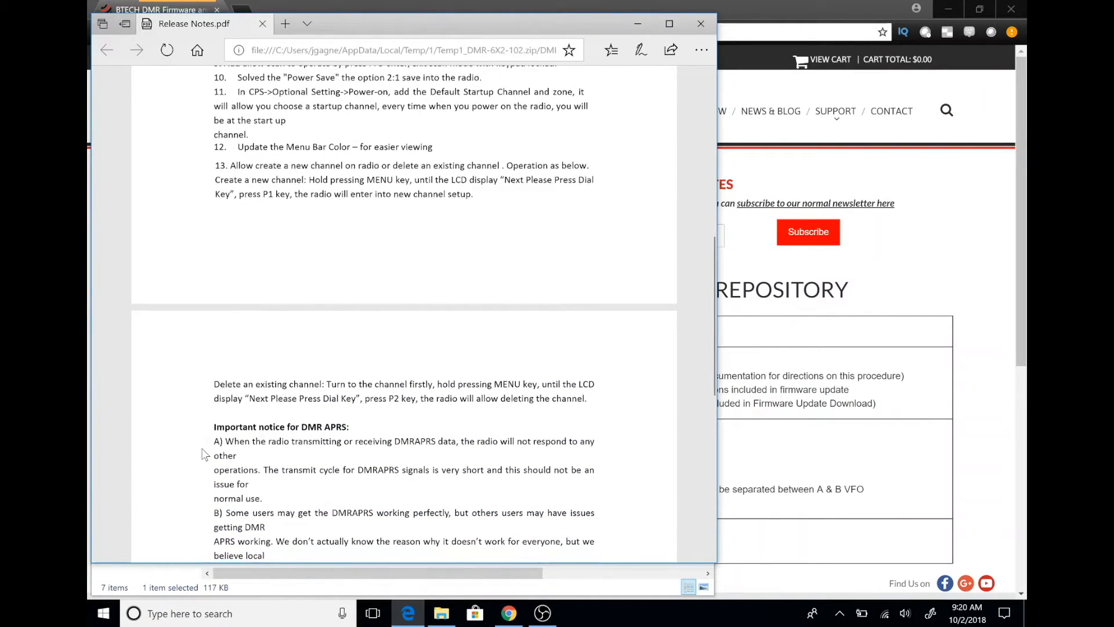
{"action": "scroll", "scroll_direction": "down", "scroll_amount": 3}
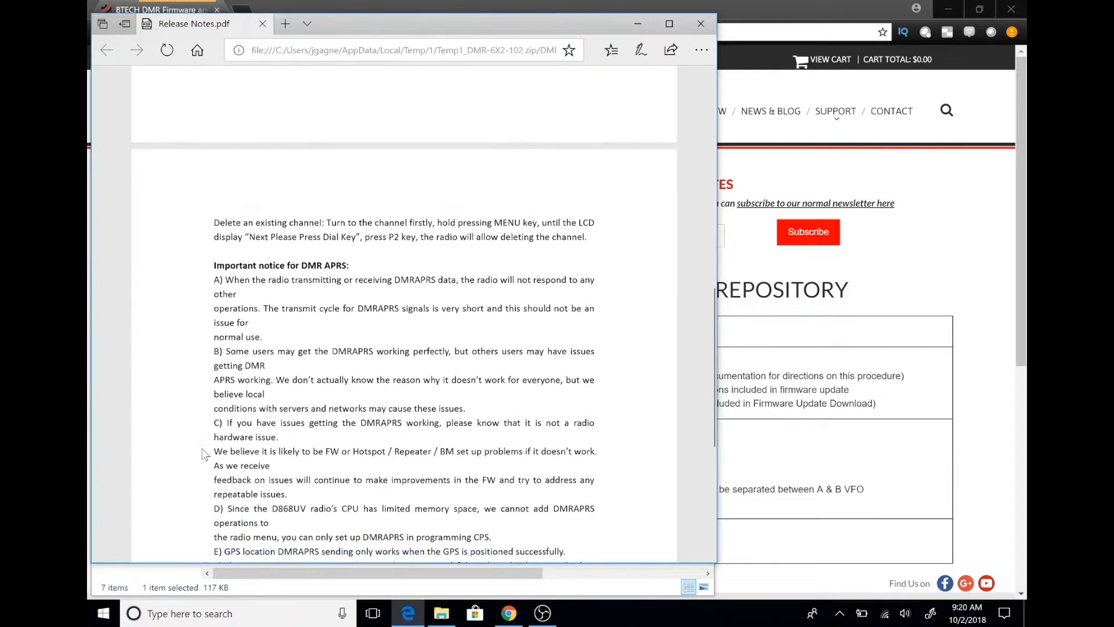
{"action": "scroll", "scroll_direction": "down", "scroll_amount": 3}
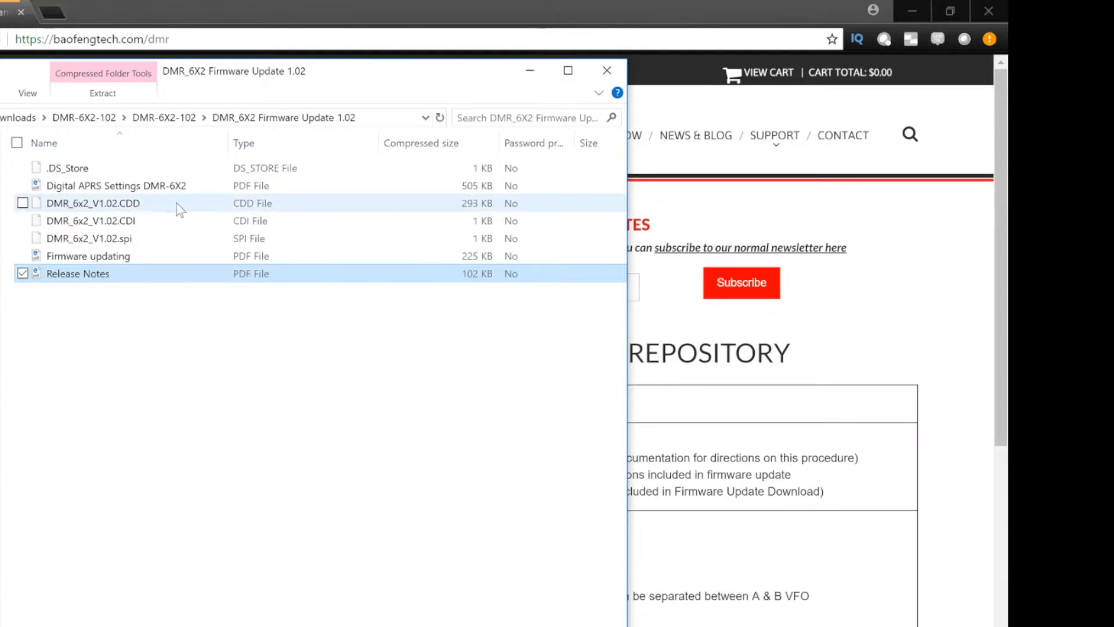
- Read the Firmware updating PDF, then list the DMR-6X2 Icon Update folder's files
{"action": "left_click", "coordinate": [88, 255]}
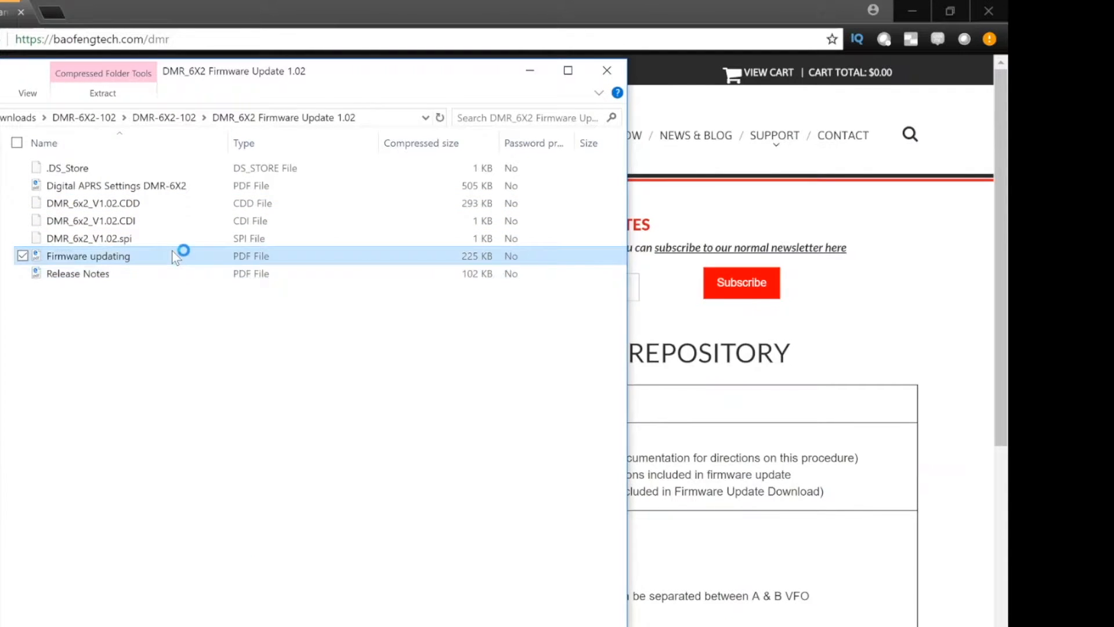
{"action": "double_click", "coordinate": [88, 255]}
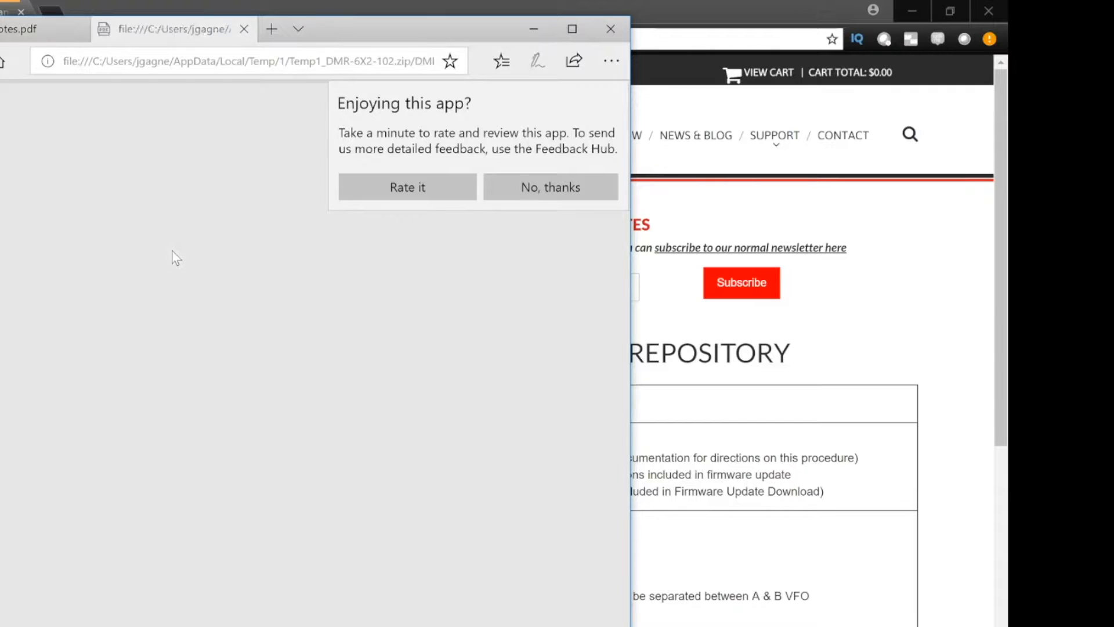
{"action": "left_click", "coordinate": [550, 187]}
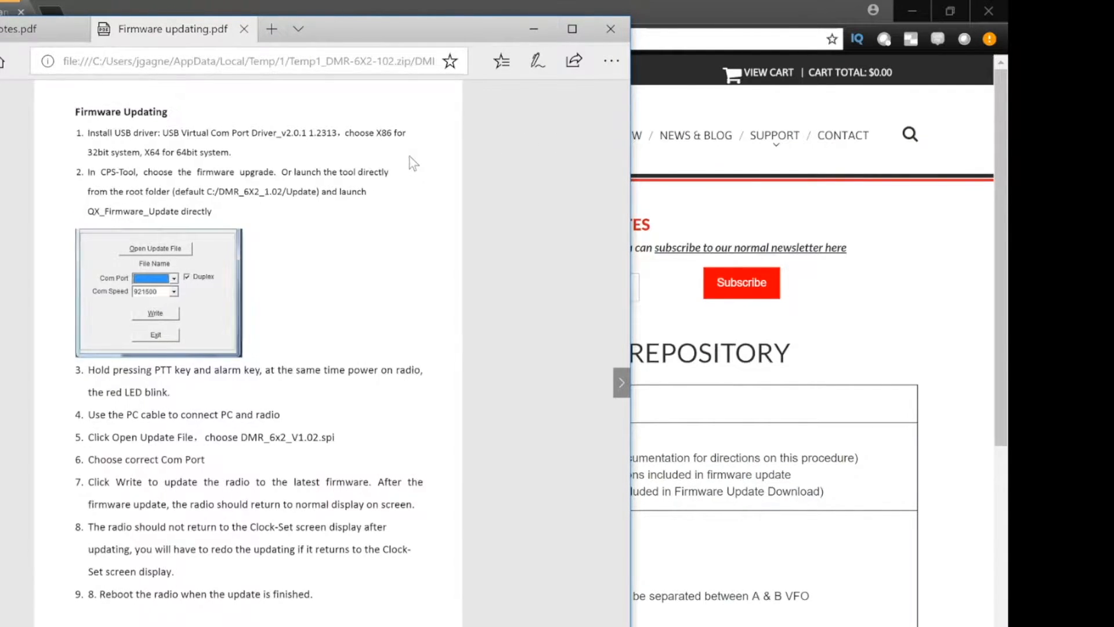
{"action": "mouse_move", "coordinate": [393, 265]}
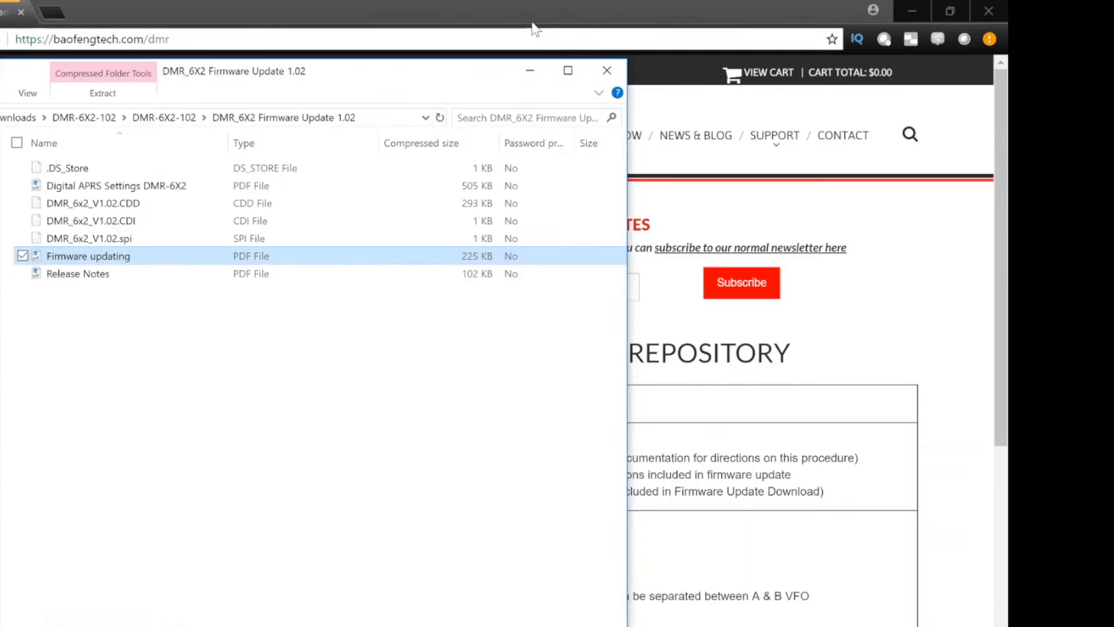
{"action": "mouse_move", "coordinate": [219, 318]}
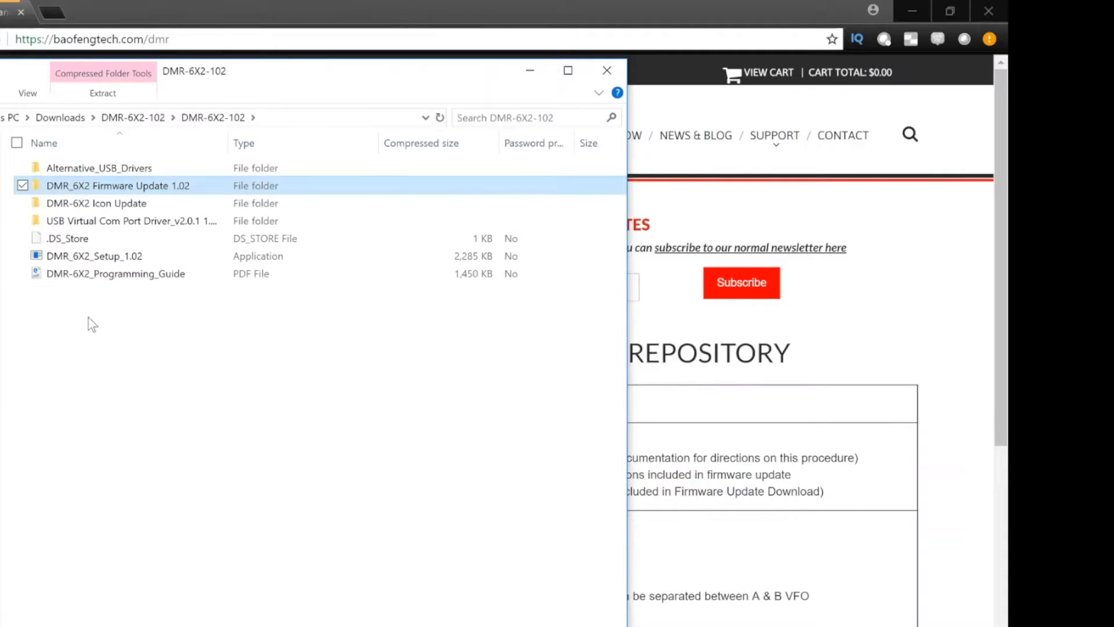
{"action": "mouse_move", "coordinate": [96, 203]}
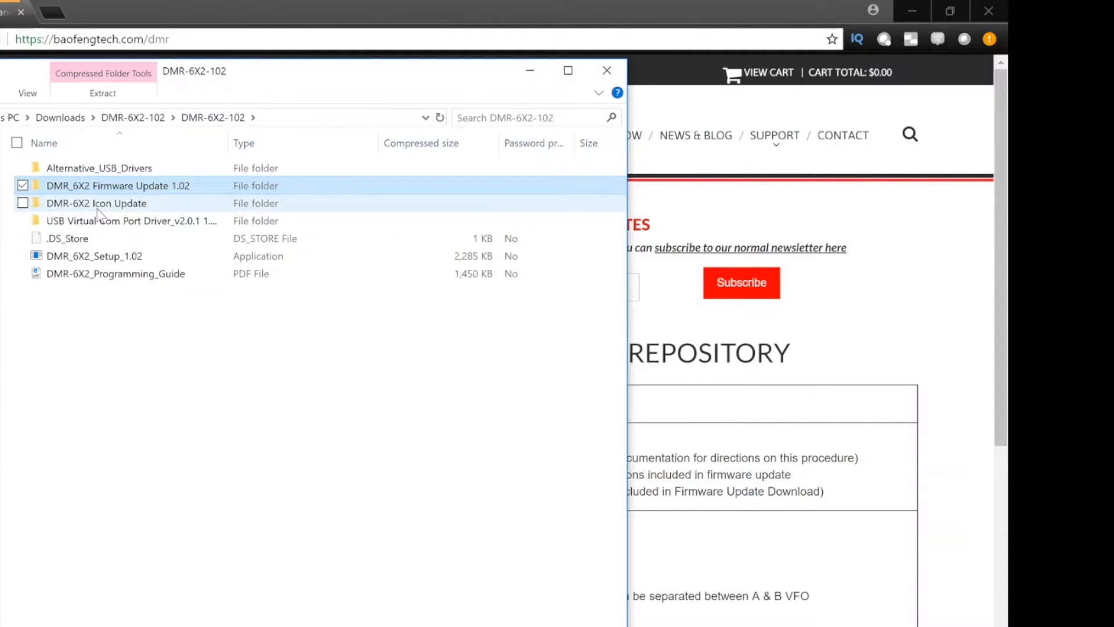
{"action": "double_click", "coordinate": [96, 203]}
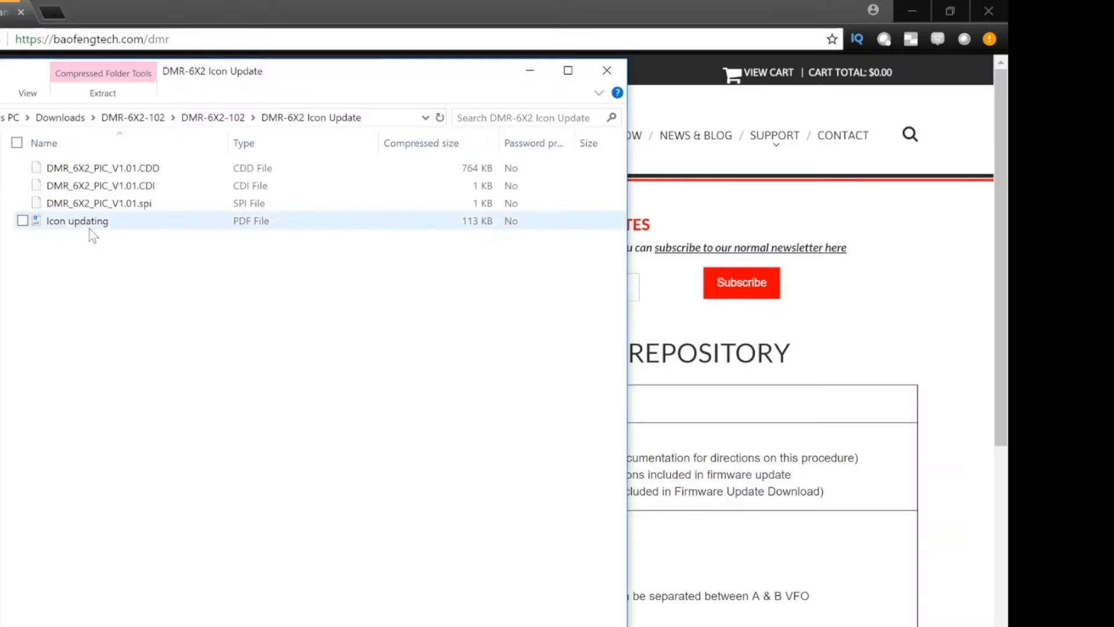
- Read through the Icon updating PDF's seven-step icon update procedure
{"action": "left_click", "coordinate": [23, 220]}
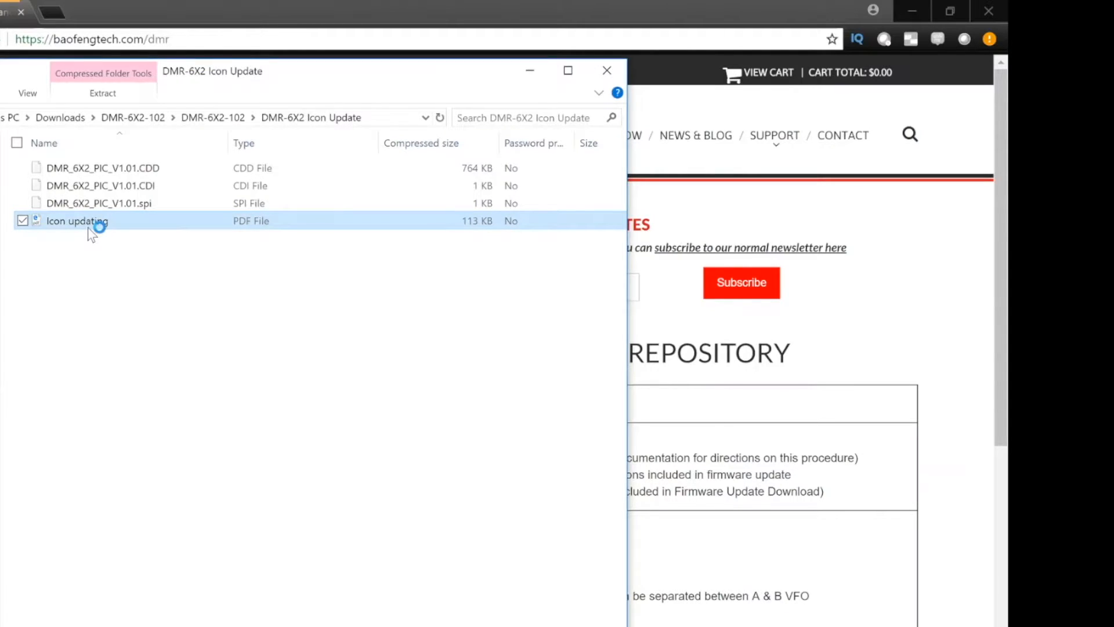
{"action": "double_click", "coordinate": [77, 221]}
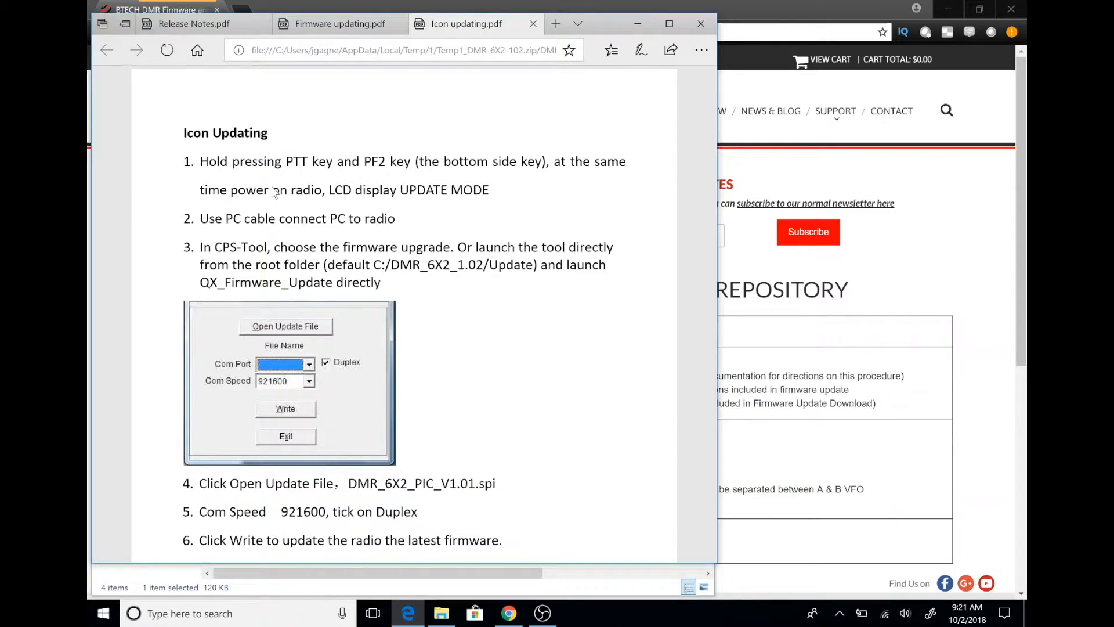
{"action": "mouse_move", "coordinate": [451, 340]}
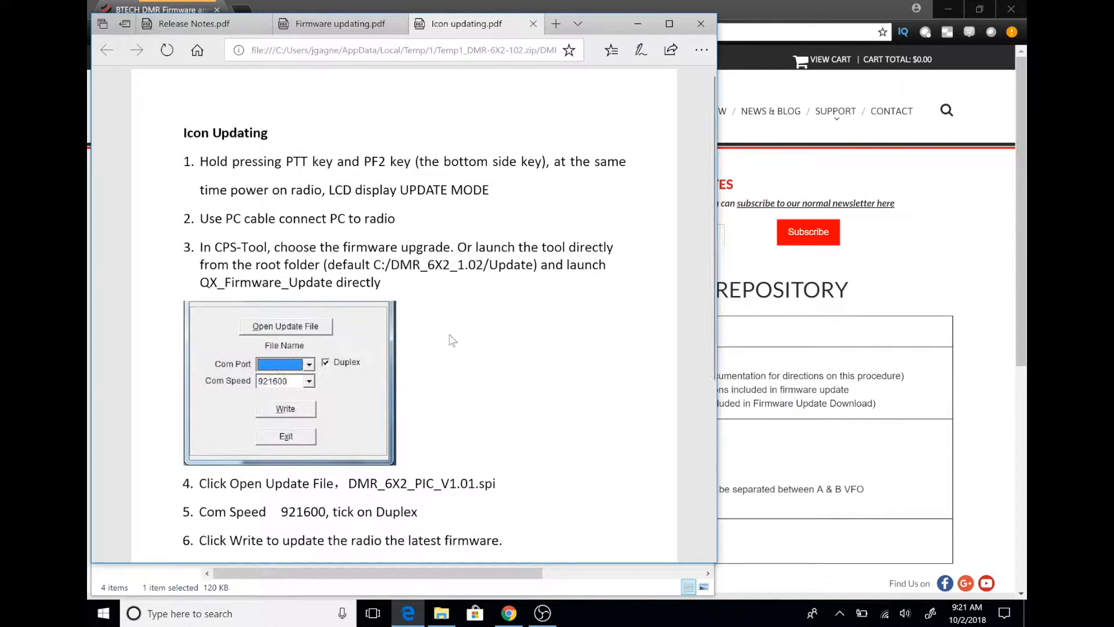
{"action": "mouse_move", "coordinate": [455, 362]}
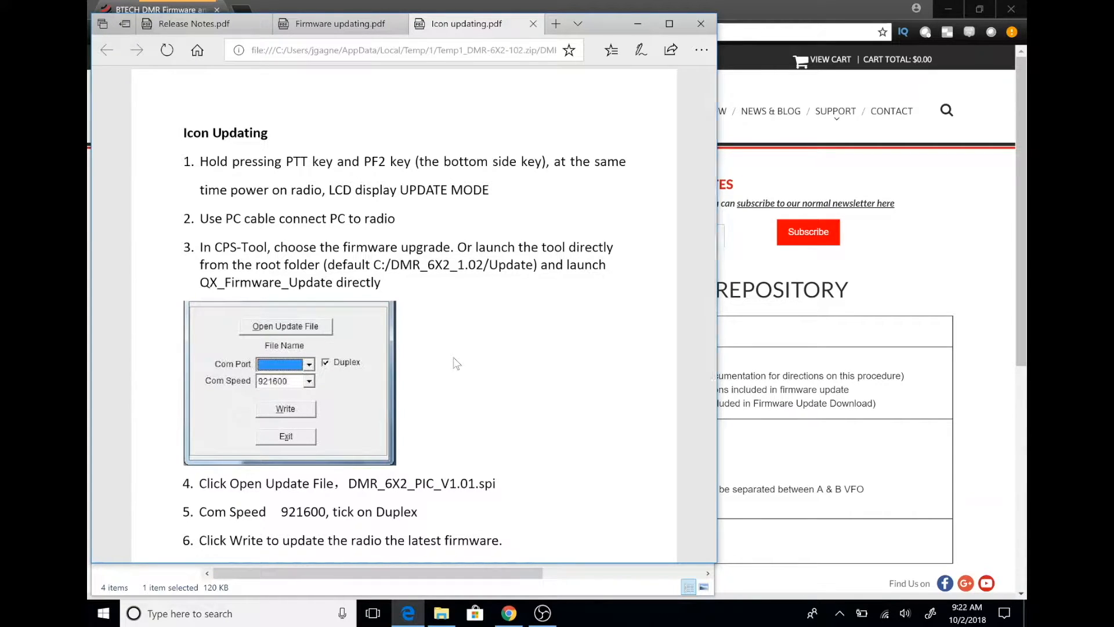
{"action": "scroll", "scroll_direction": "down", "scroll_amount": 3}
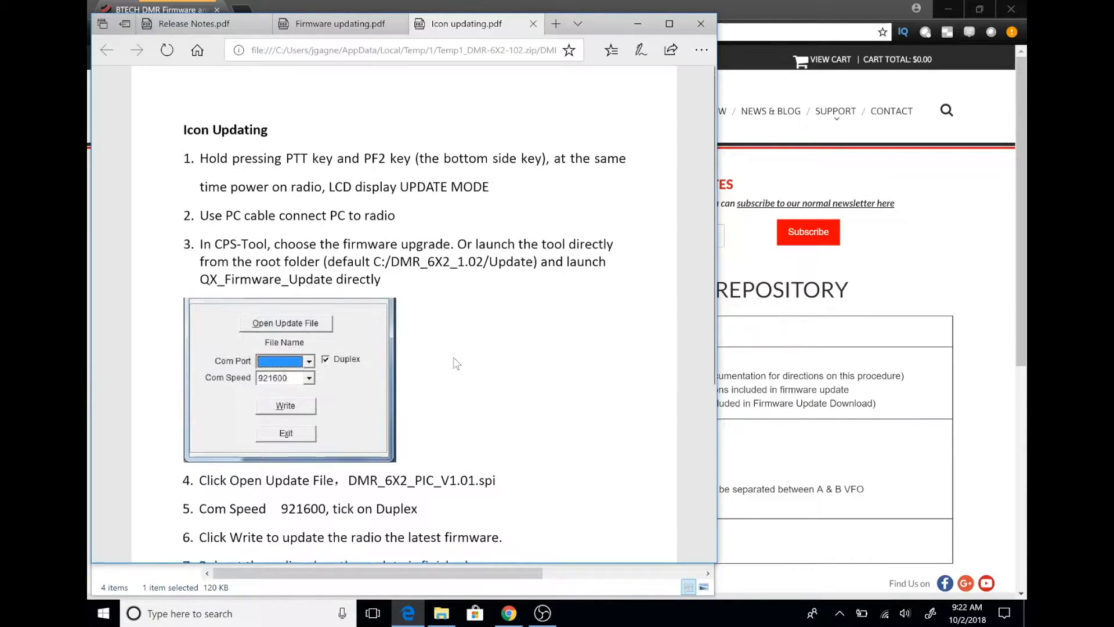
{"action": "scroll", "scroll_direction": "down", "scroll_amount": 3}
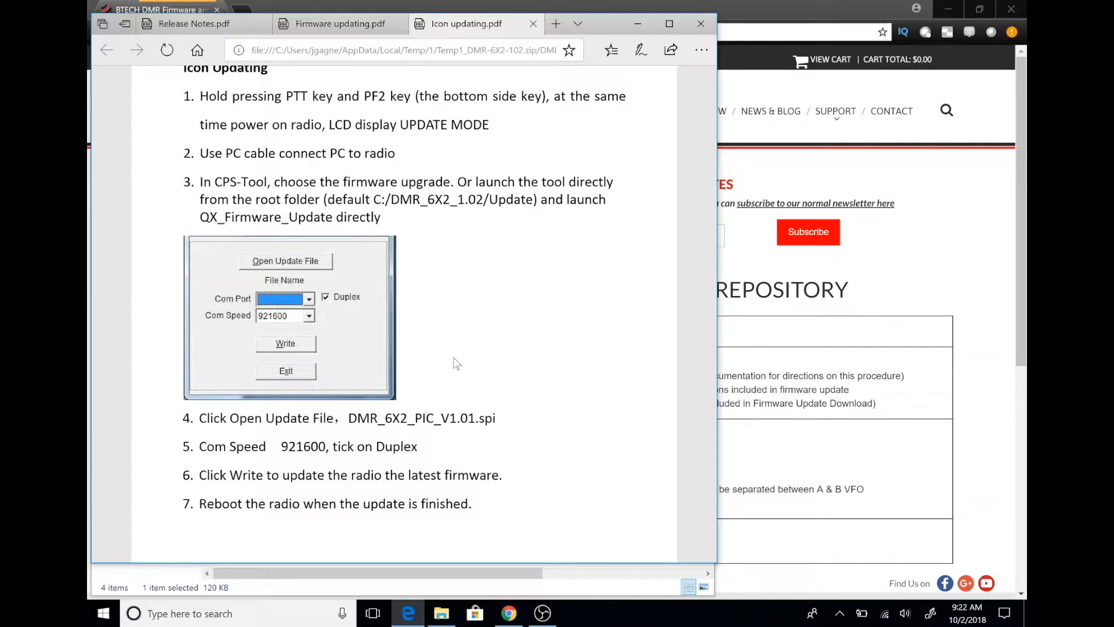
{"action": "mouse_move", "coordinate": [595, 147]}
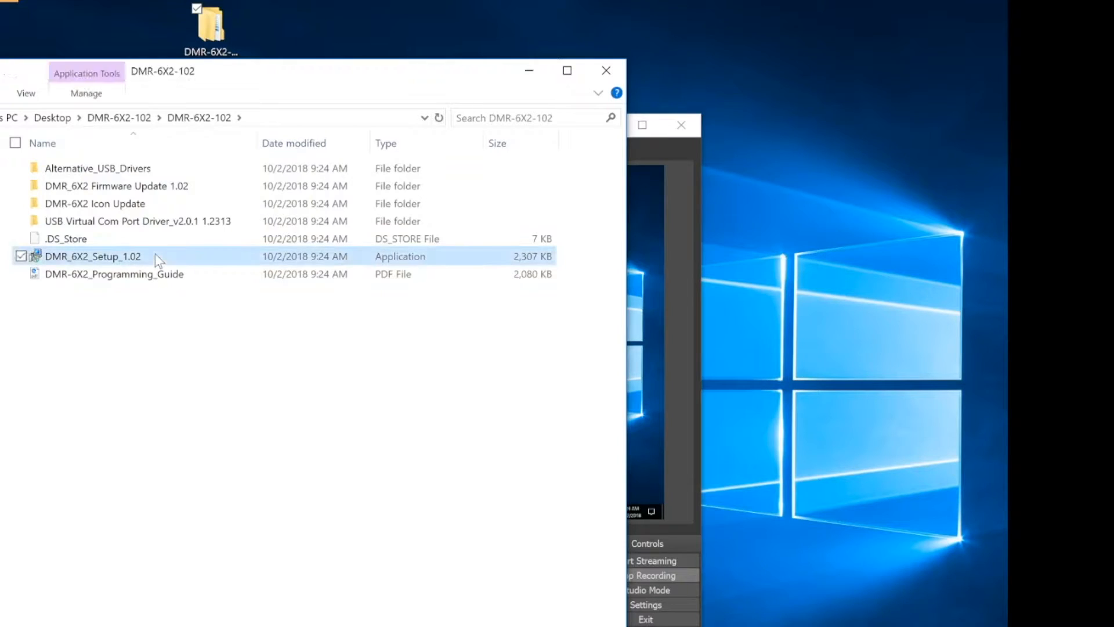
- Launch DMR_6X2_Setup_1.02 and run it anyway past the Windows SmartScreen warning
{"action": "double_click", "coordinate": [92, 255]}
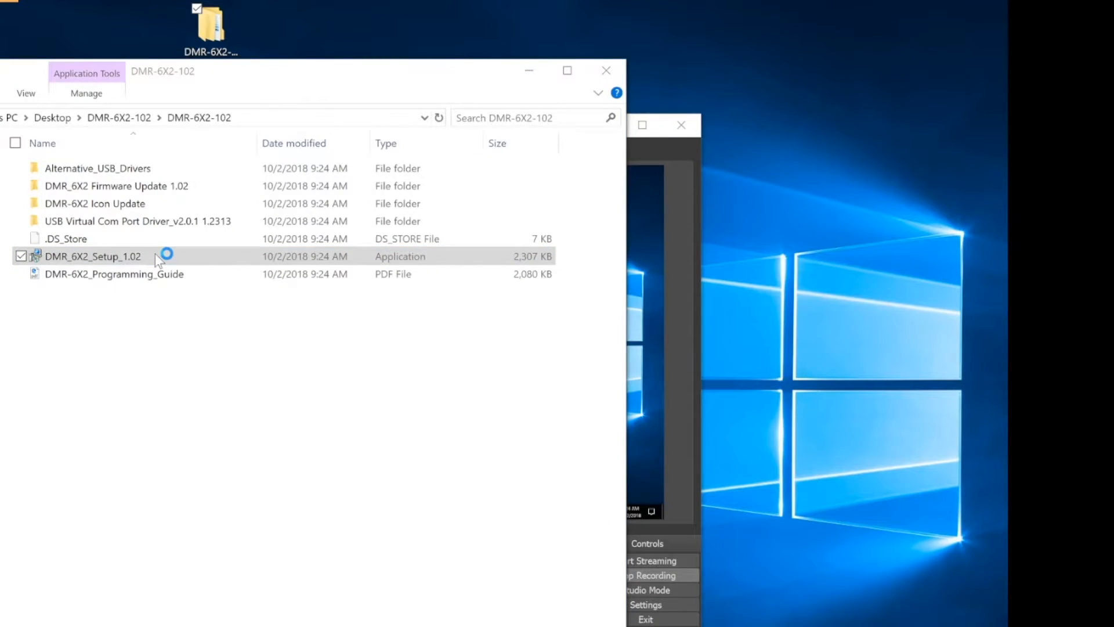
{"action": "double_click", "coordinate": [92, 256]}
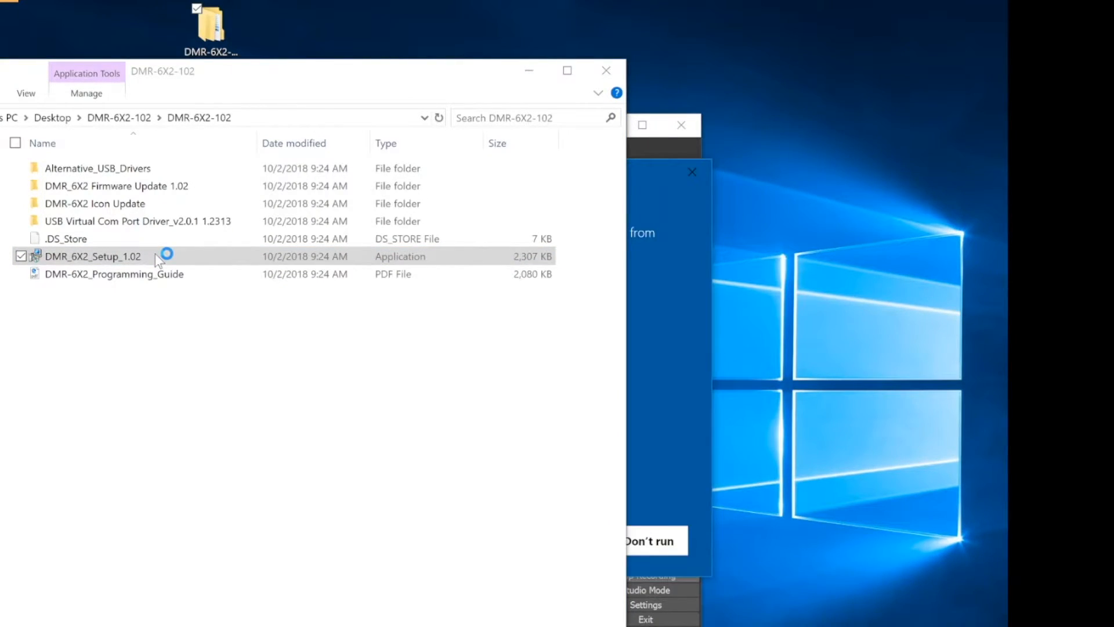
{"action": "mouse_move", "coordinate": [673, 333]}
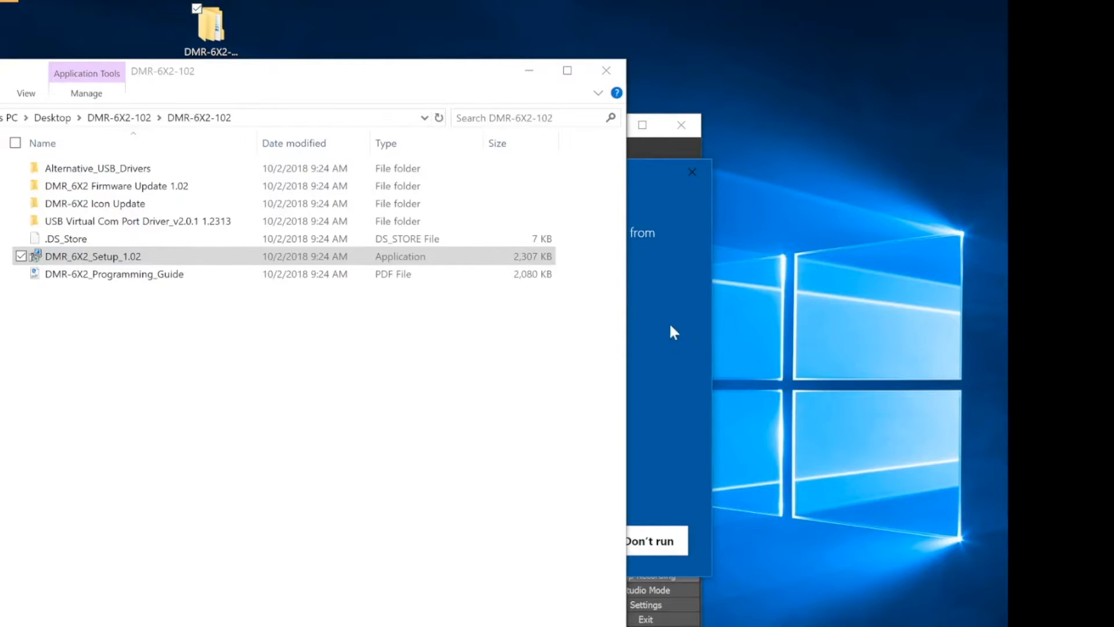
{"action": "mouse_move", "coordinate": [653, 184]}
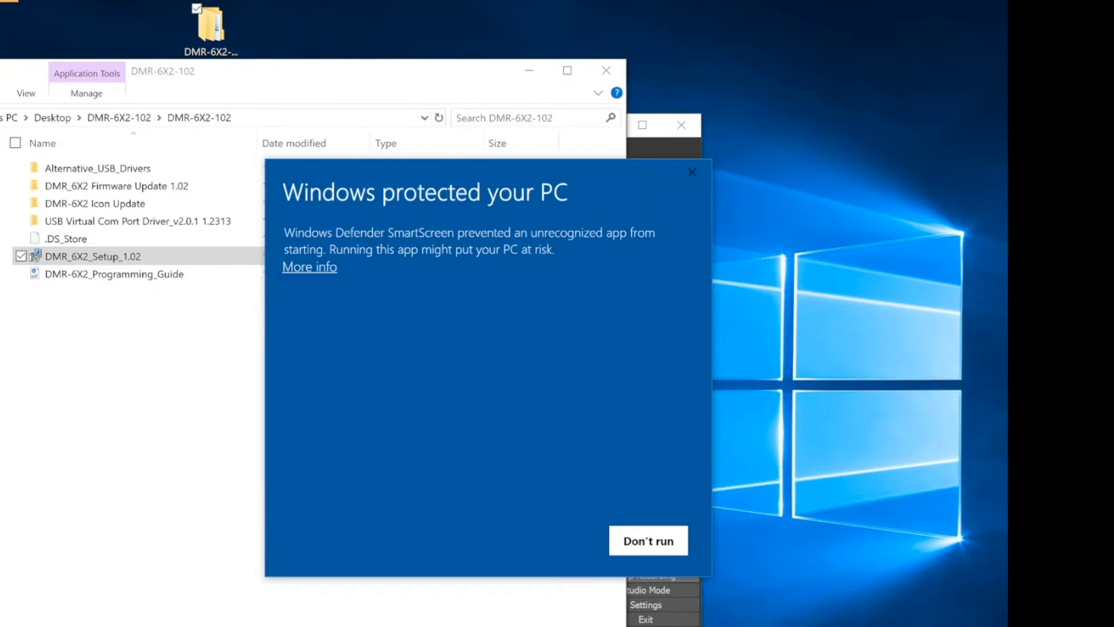
{"action": "mouse_move", "coordinate": [495, 437]}
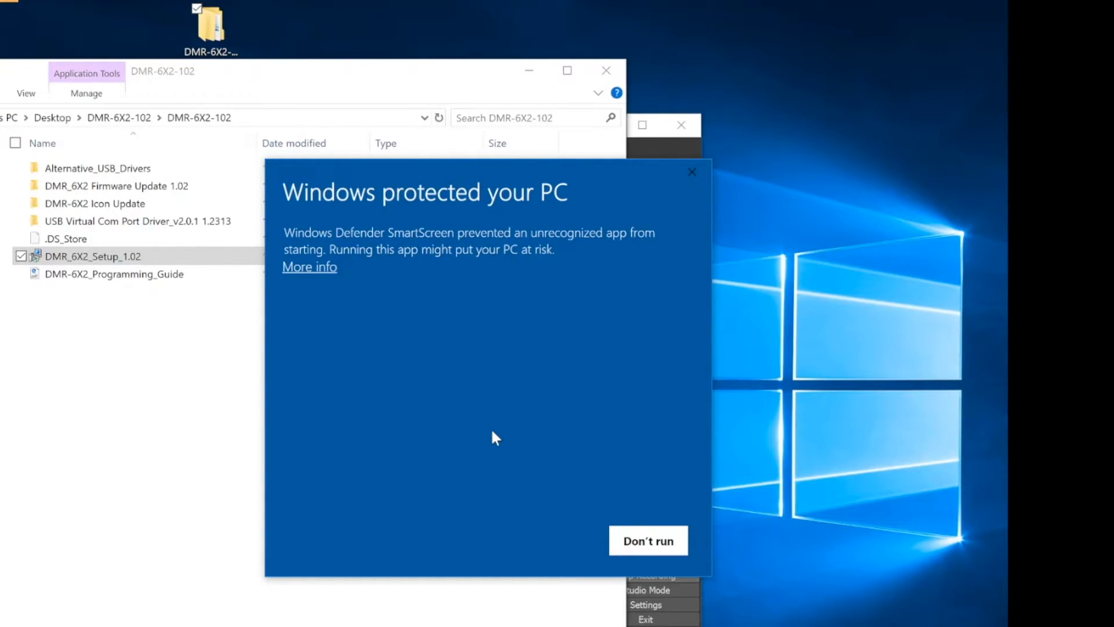
{"action": "mouse_move", "coordinate": [314, 316]}
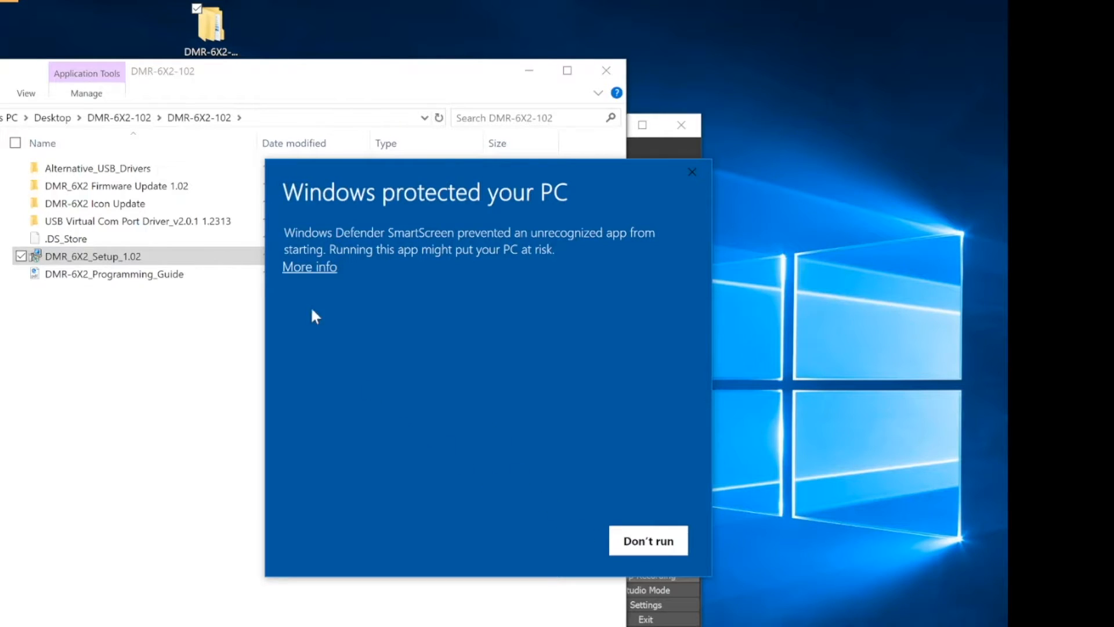
{"action": "left_click", "coordinate": [309, 266]}
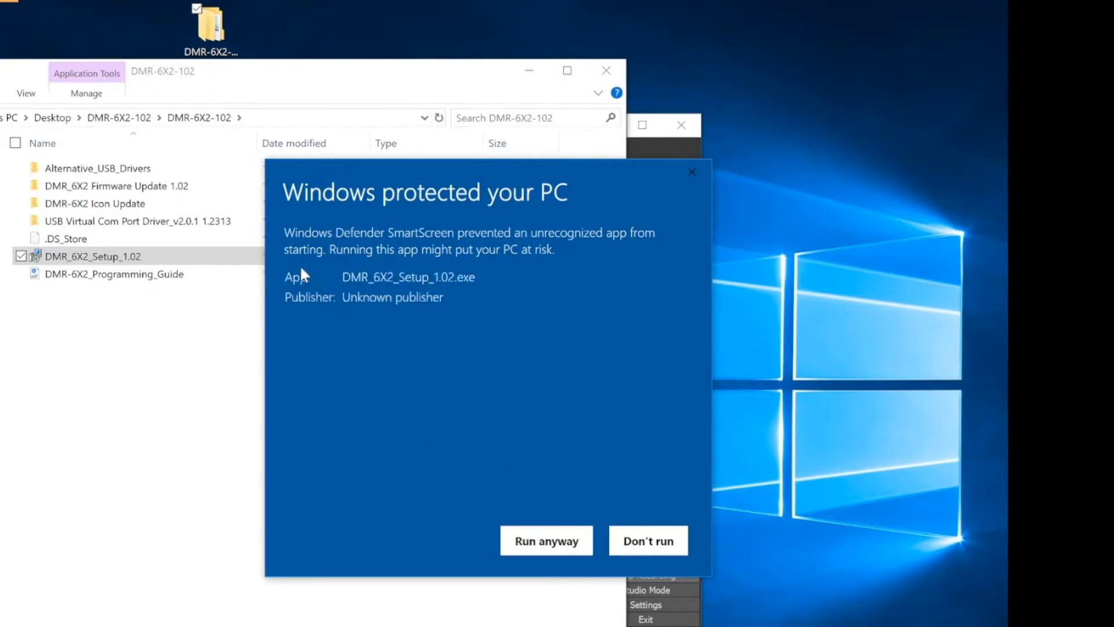
{"action": "mouse_move", "coordinate": [534, 531]}
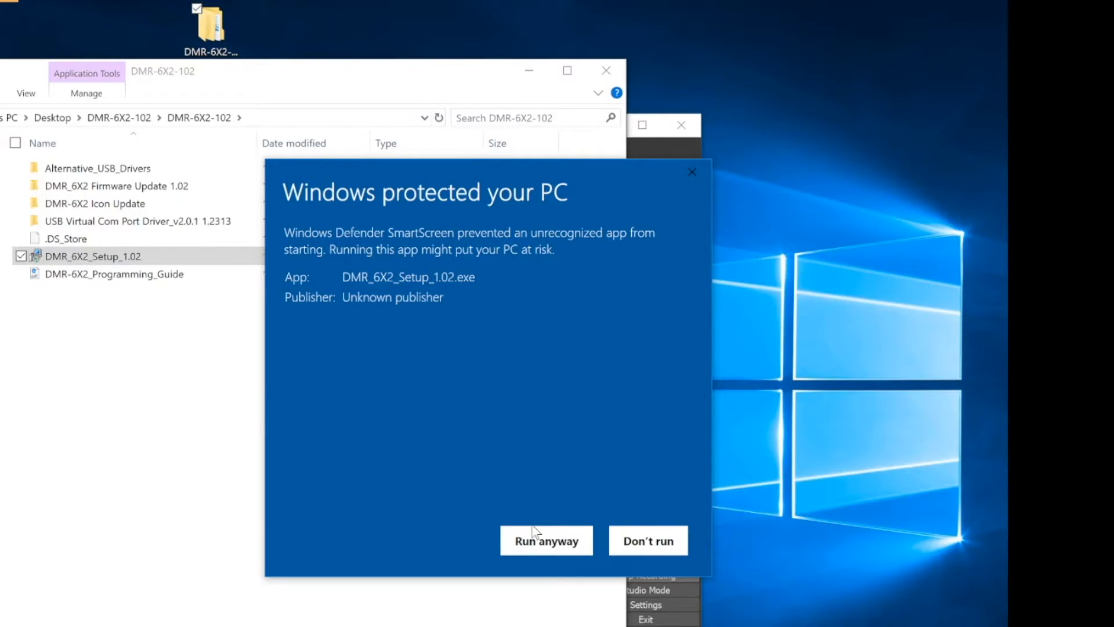
{"action": "left_click", "coordinate": [545, 541]}
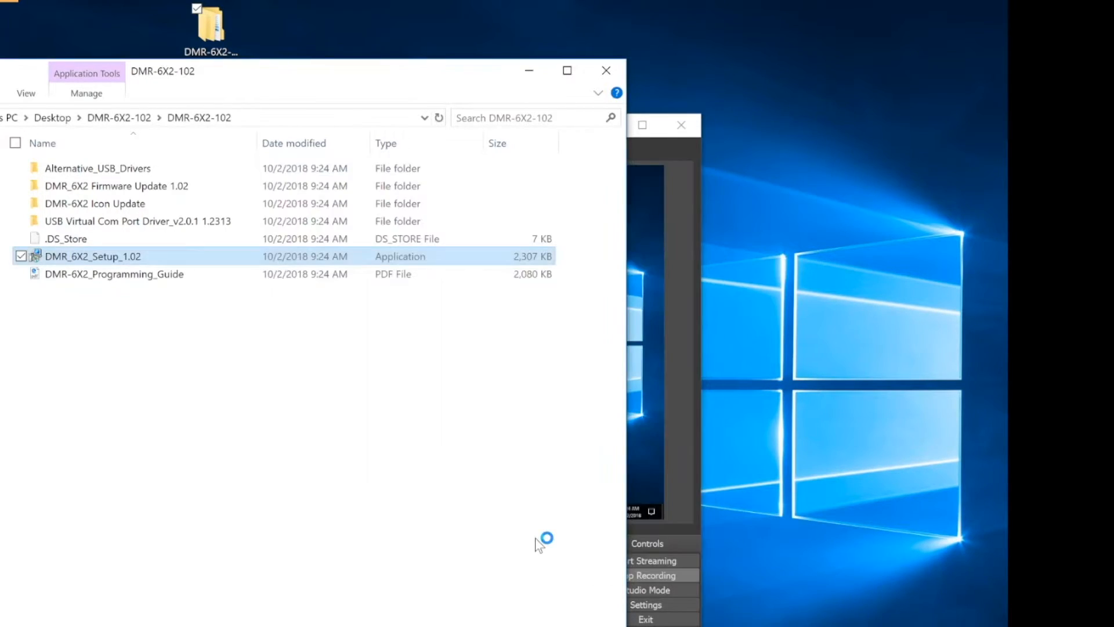
- Accept the default install and start menu folders and request a desktop icon
{"action": "double_click", "coordinate": [93, 256]}
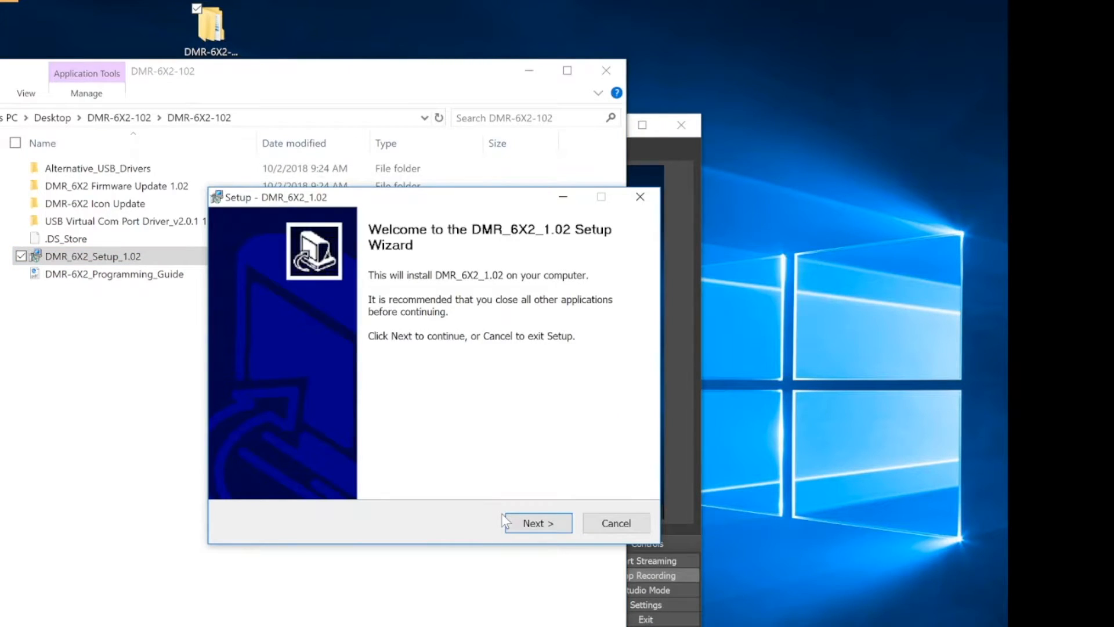
{"action": "left_click", "coordinate": [533, 523]}
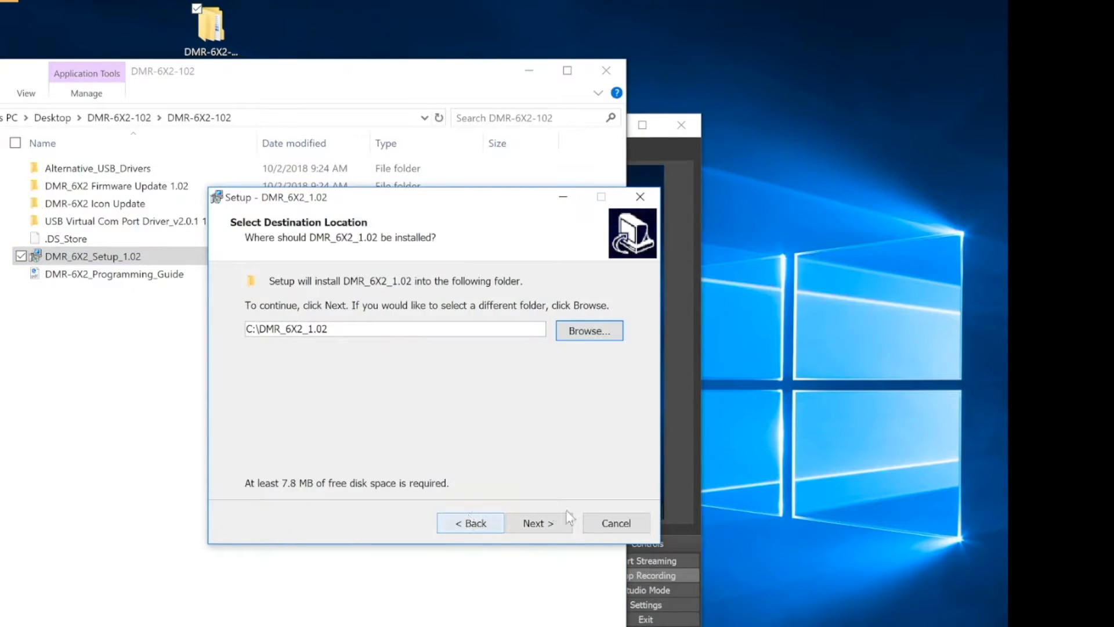
{"action": "left_click", "coordinate": [537, 523]}
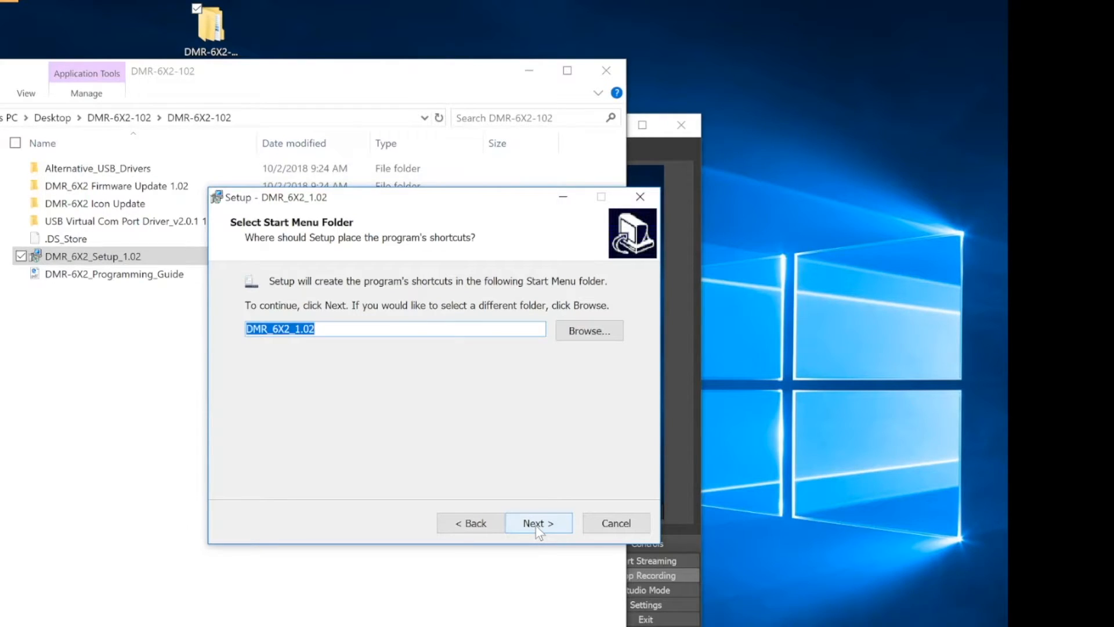
{"action": "left_click", "coordinate": [537, 522]}
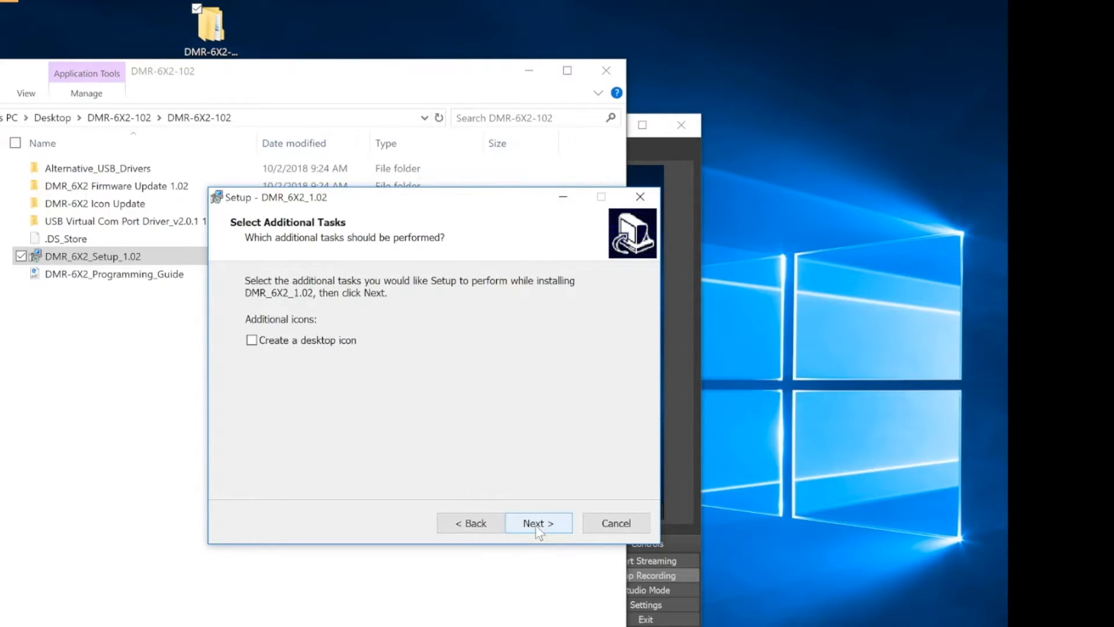
{"action": "mouse_move", "coordinate": [276, 346]}
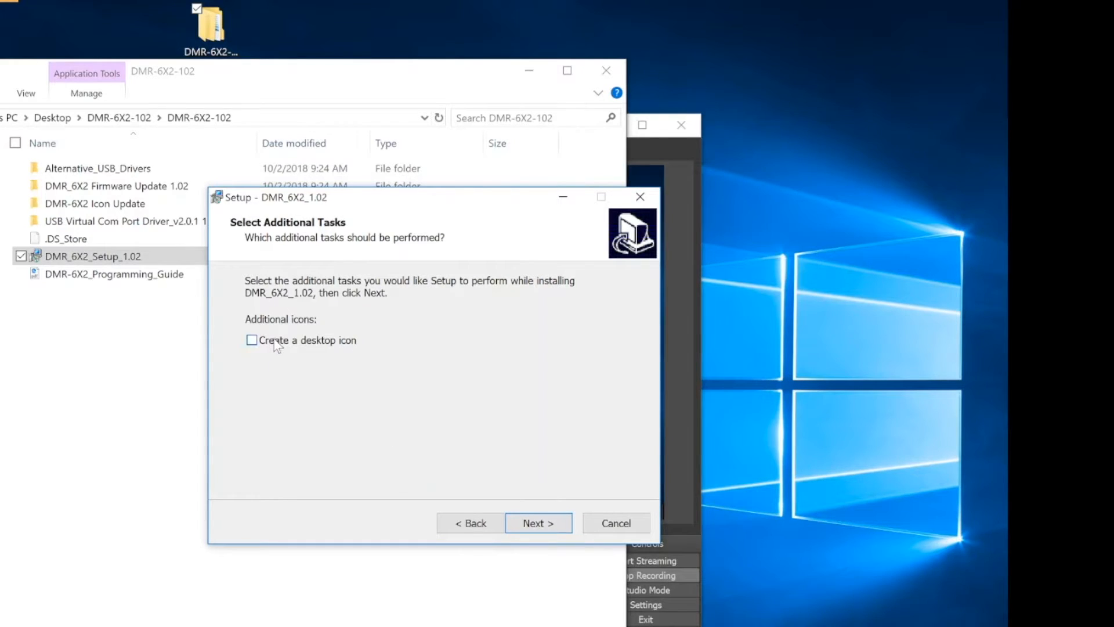
{"action": "left_click", "coordinate": [251, 340]}
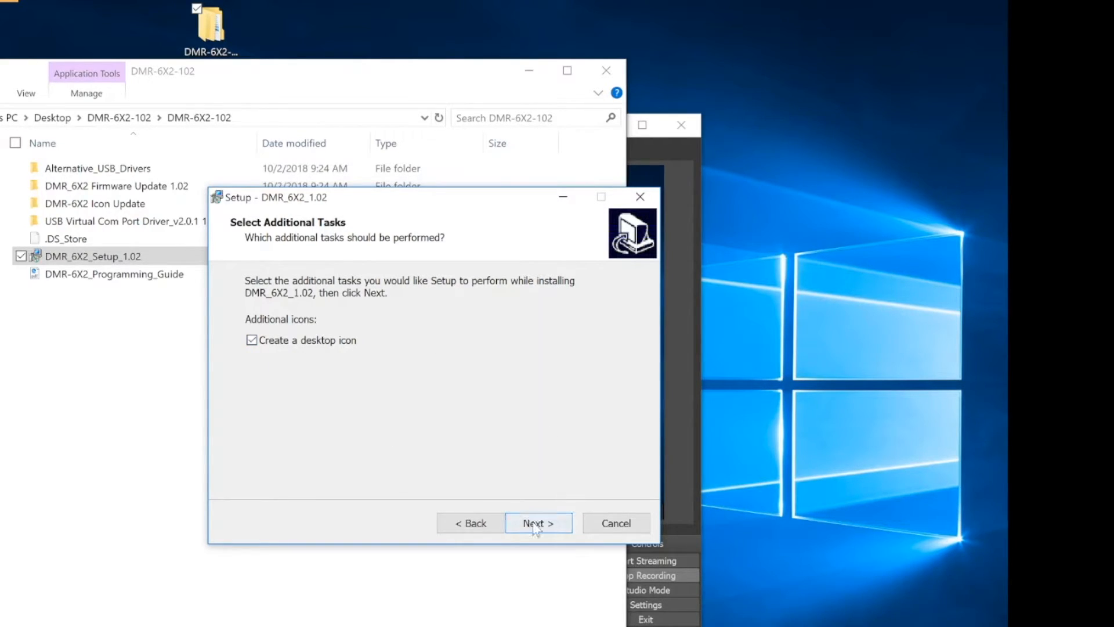
- Install the program, finish with Launch checked, and accept the default Mode Select
{"action": "left_click", "coordinate": [537, 523]}
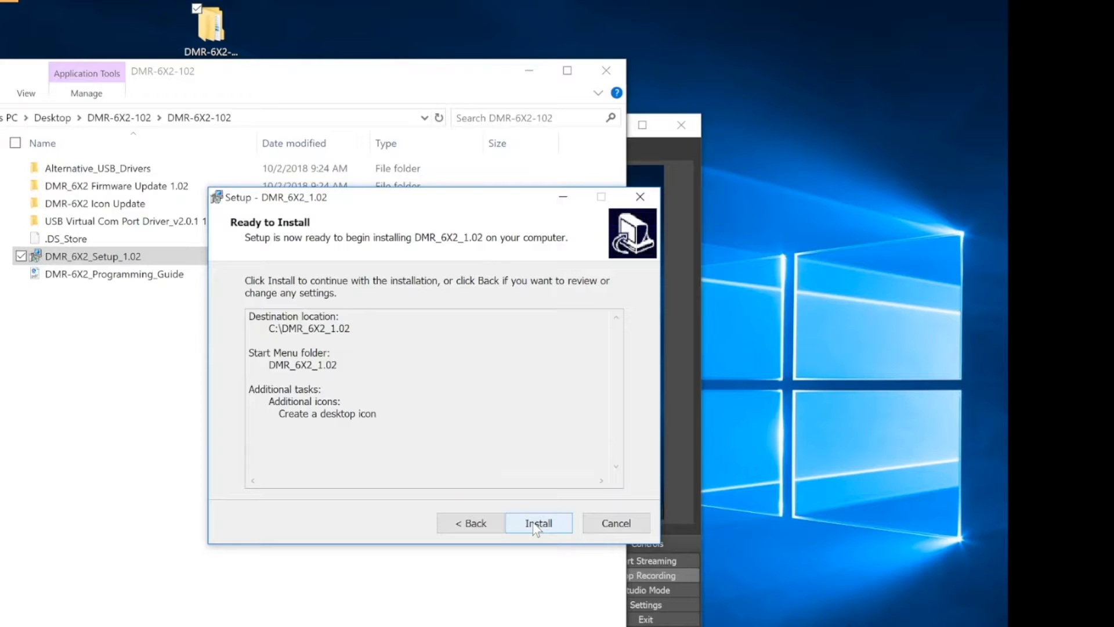
{"action": "left_click", "coordinate": [537, 522]}
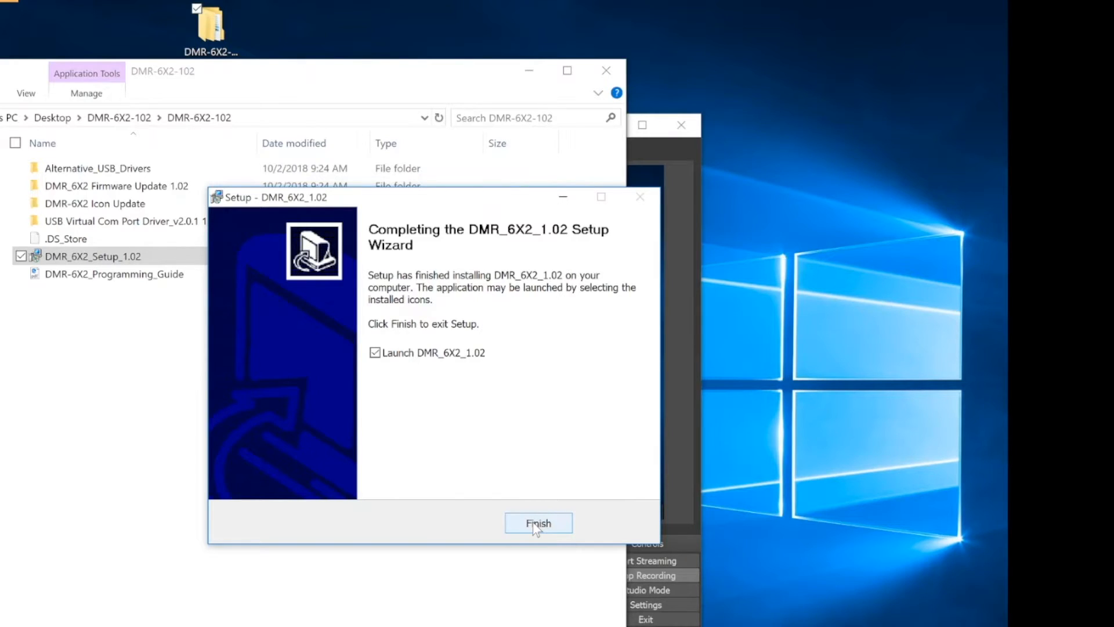
{"action": "left_click", "coordinate": [537, 523]}
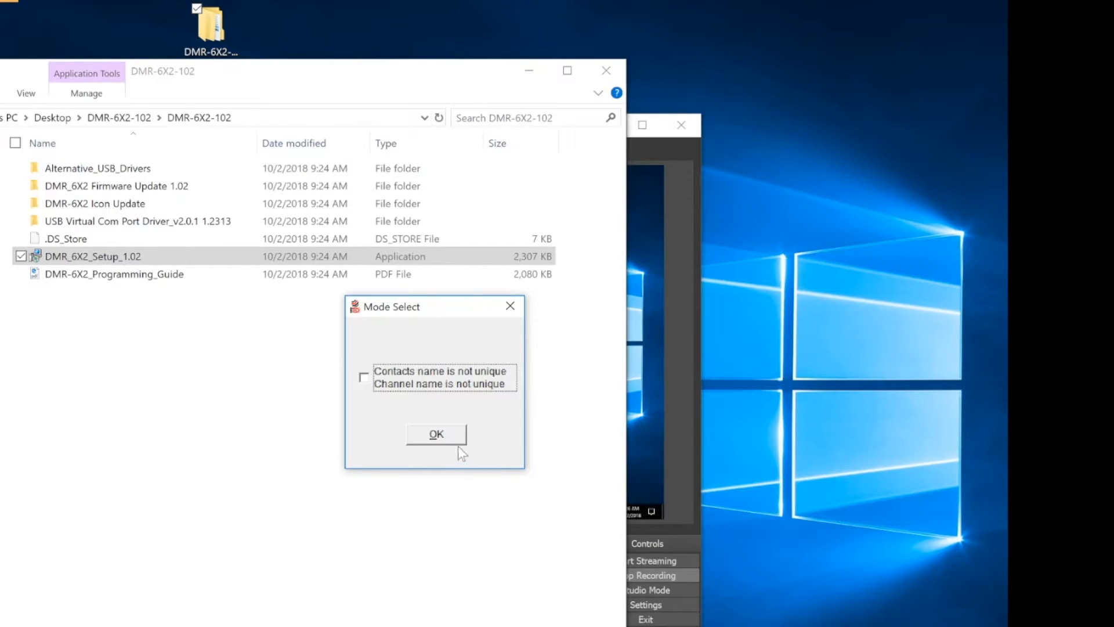
{"action": "left_click", "coordinate": [435, 434]}
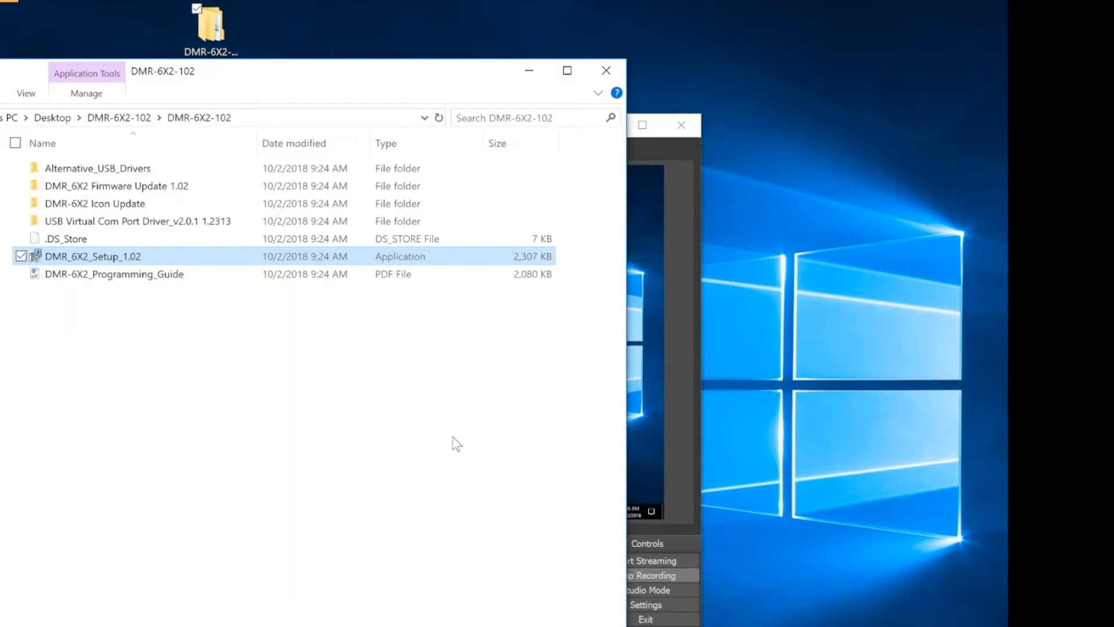
- Load DMR_6x2_V1.02.spi into the Firmware Update tool from the Tool menu
{"action": "double_click", "coordinate": [93, 255]}
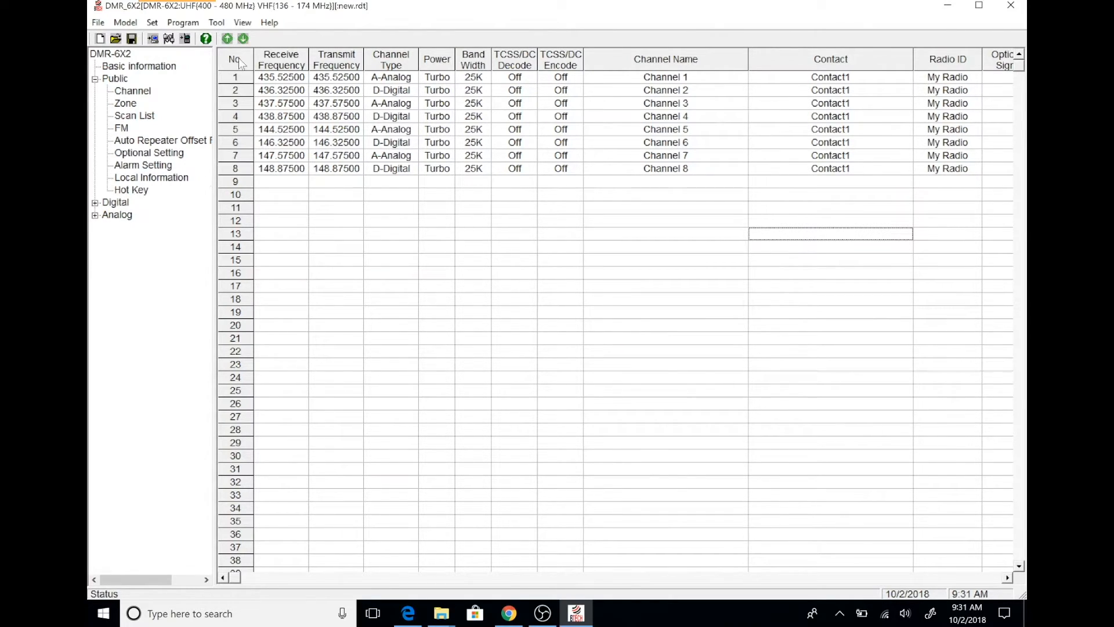
{"action": "left_click", "coordinate": [215, 22]}
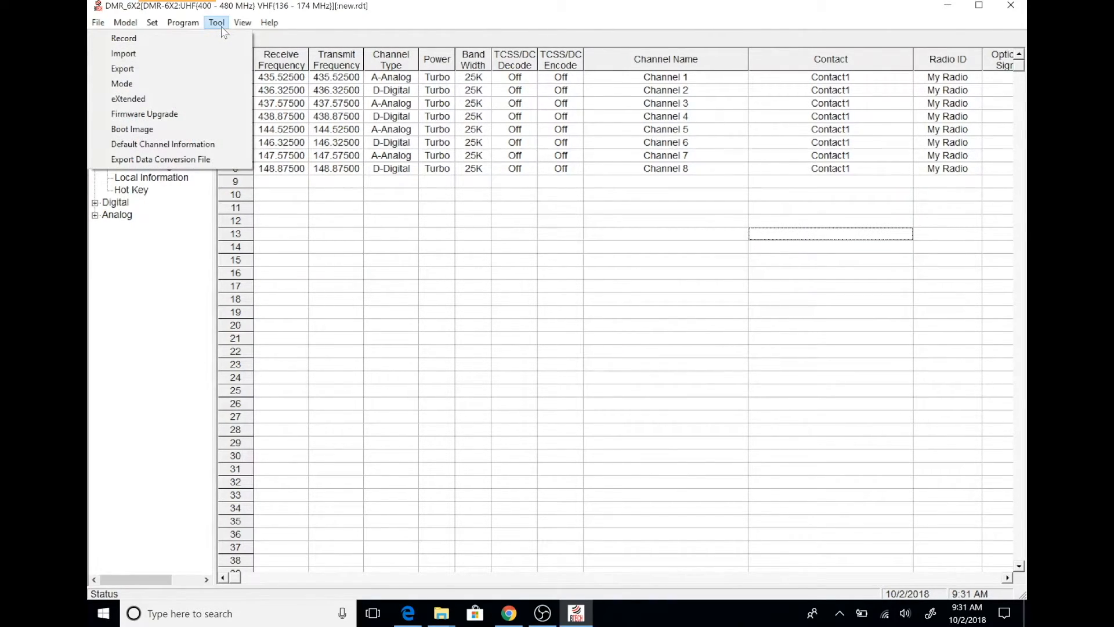
{"action": "mouse_move", "coordinate": [143, 114]}
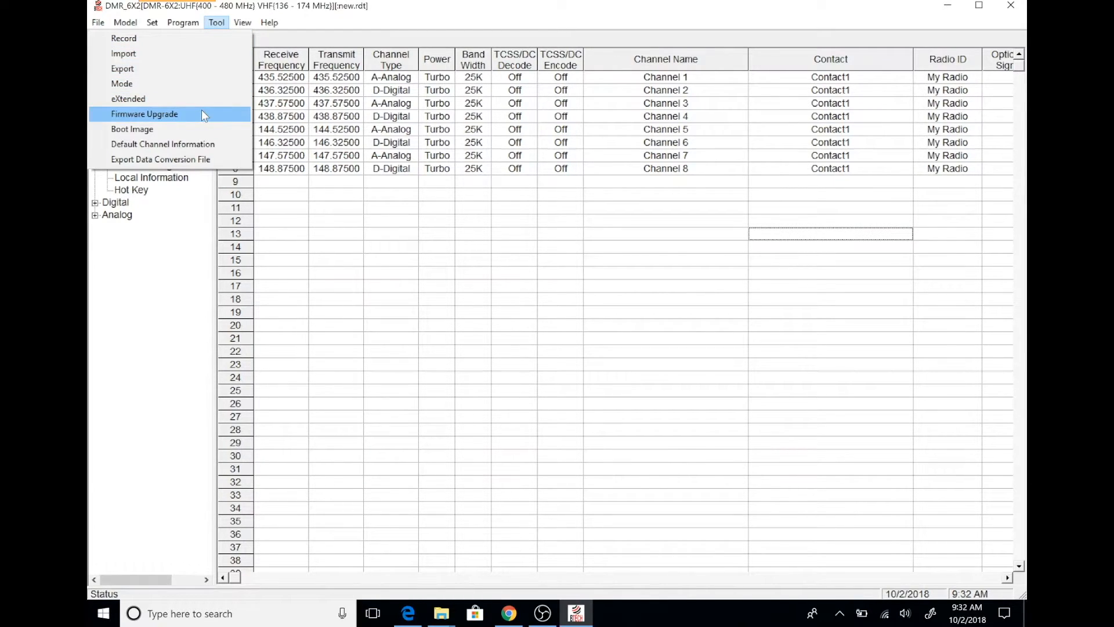
{"action": "left_click", "coordinate": [144, 114]}
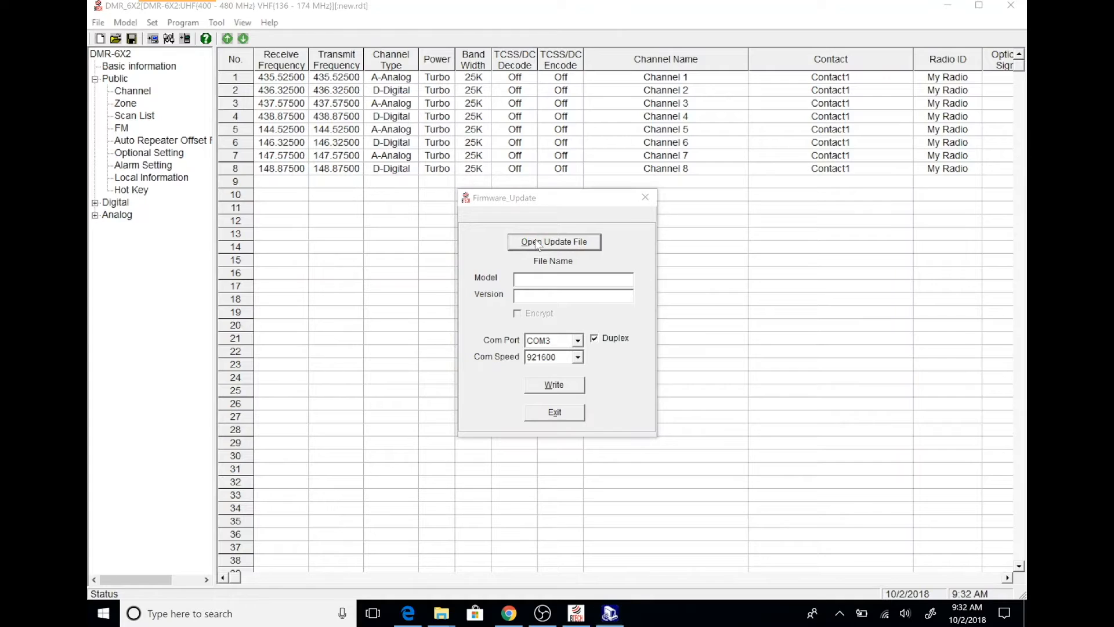
{"action": "left_click", "coordinate": [554, 242]}
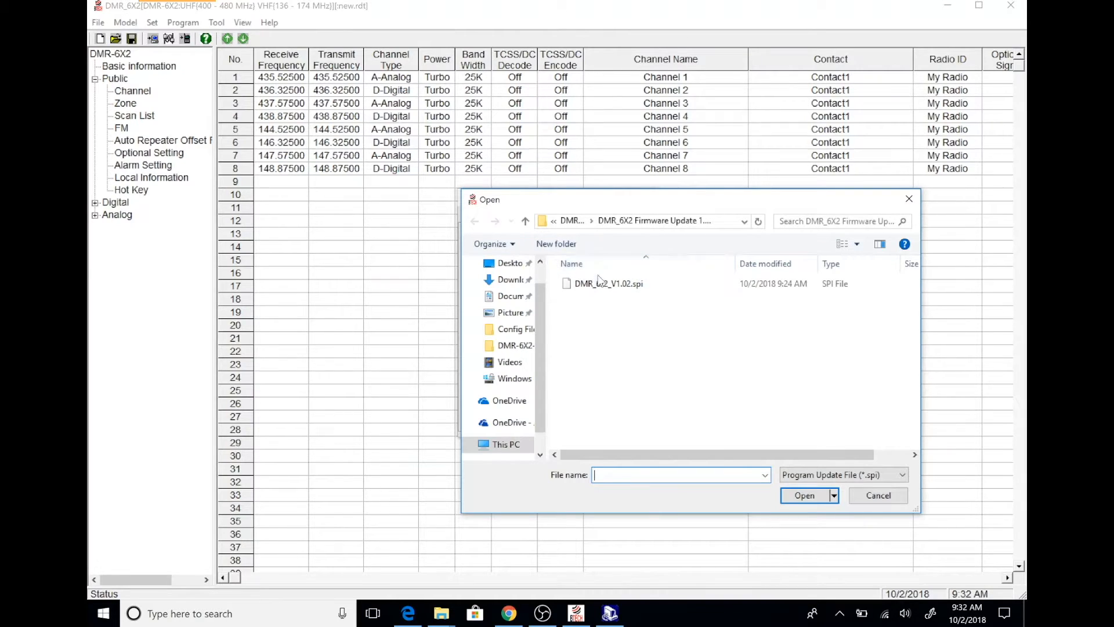
{"action": "left_click", "coordinate": [607, 283]}
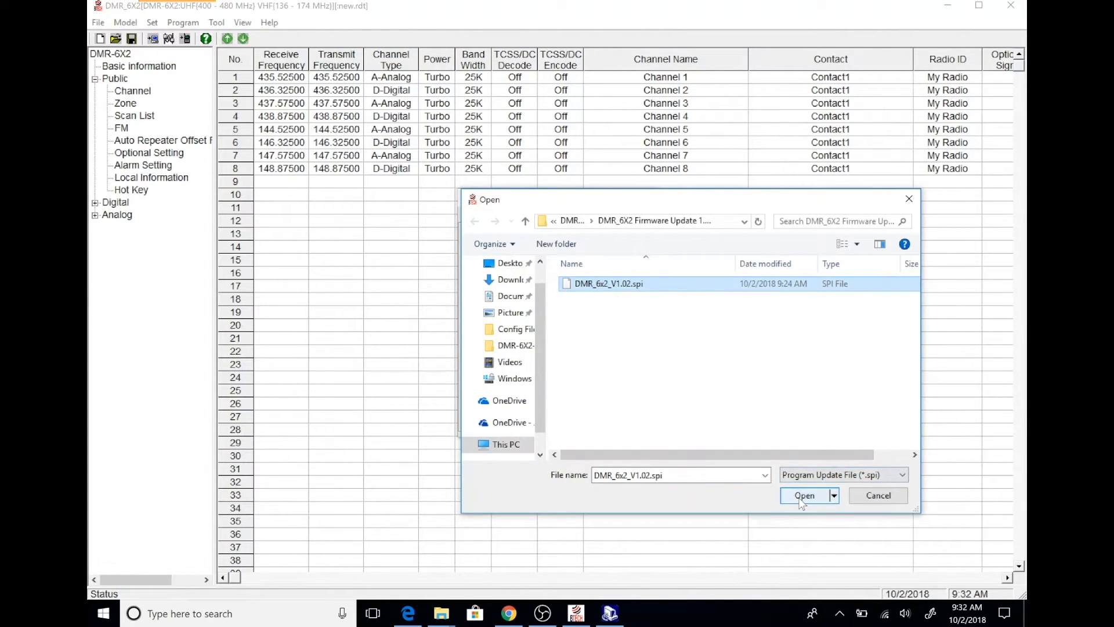
{"action": "left_click", "coordinate": [803, 495]}
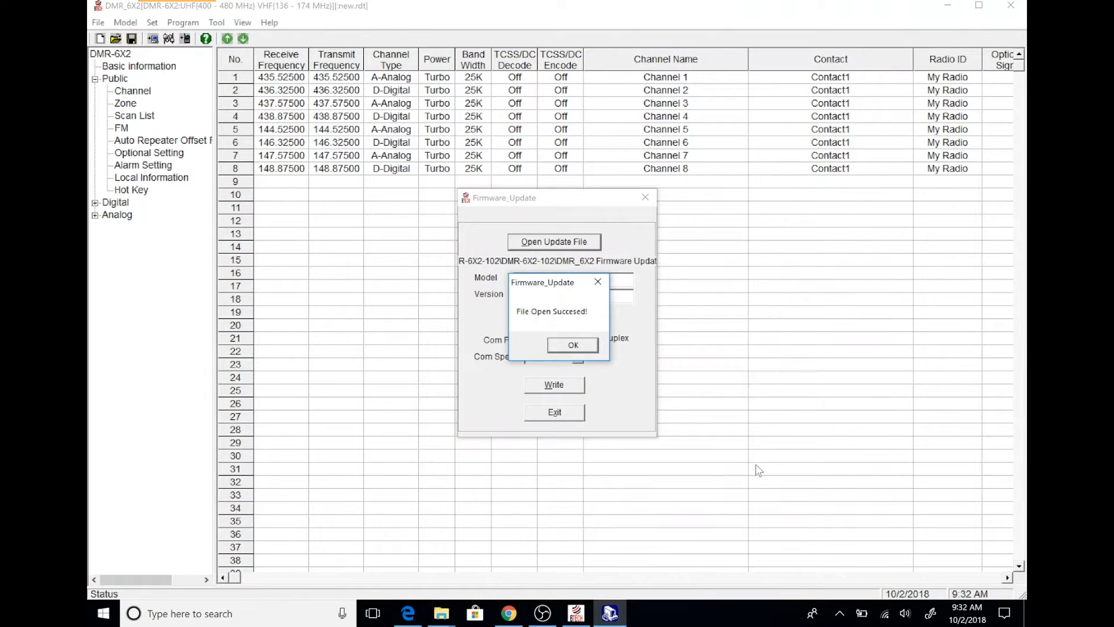
{"action": "mouse_move", "coordinate": [572, 361]}
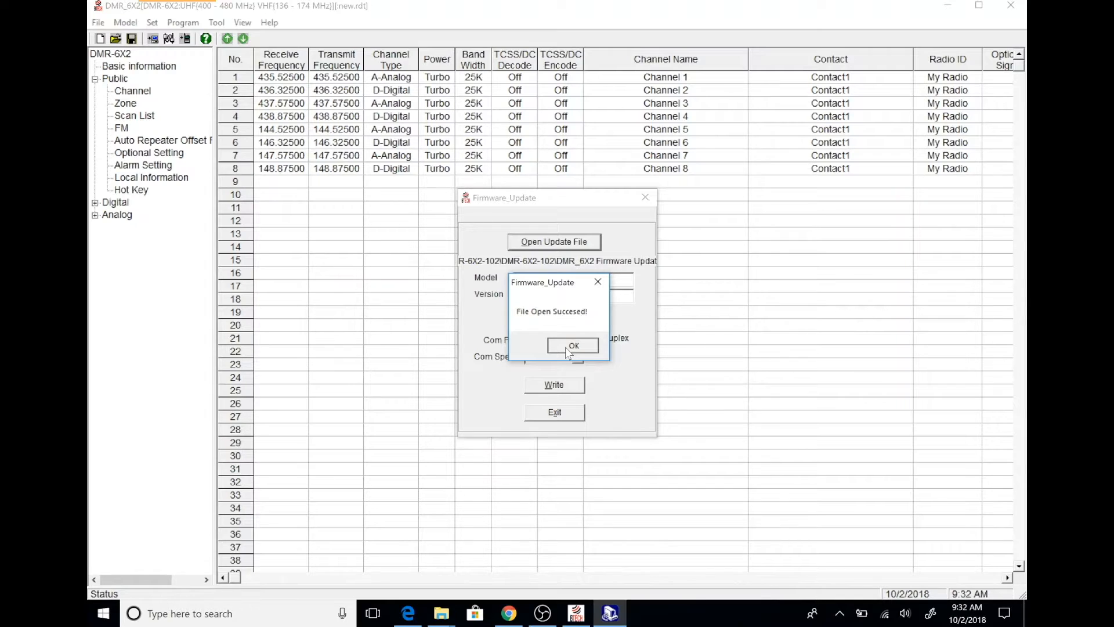
{"action": "left_click", "coordinate": [572, 346]}
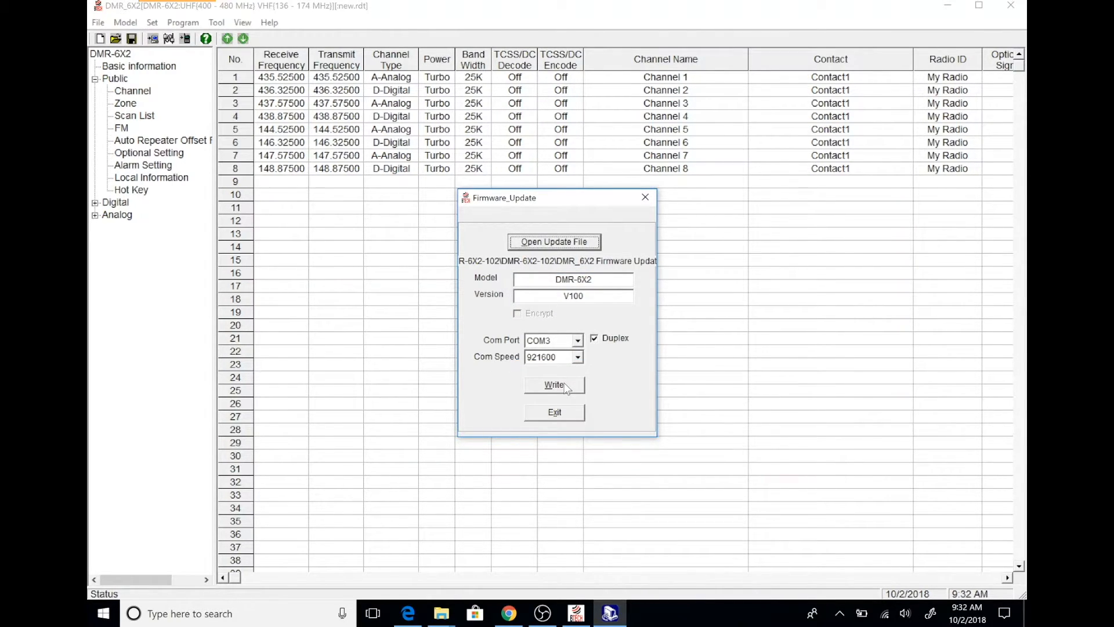
- Write the firmware to the radio and acknowledge the Write Complete message
{"action": "left_click", "coordinate": [553, 384]}
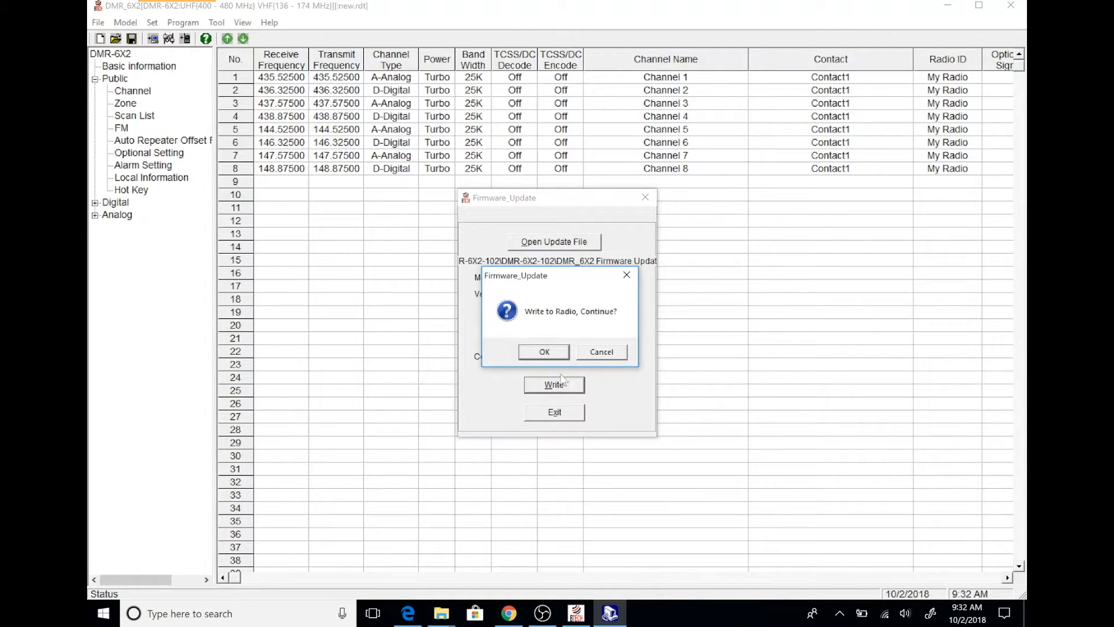
{"action": "mouse_move", "coordinate": [546, 356]}
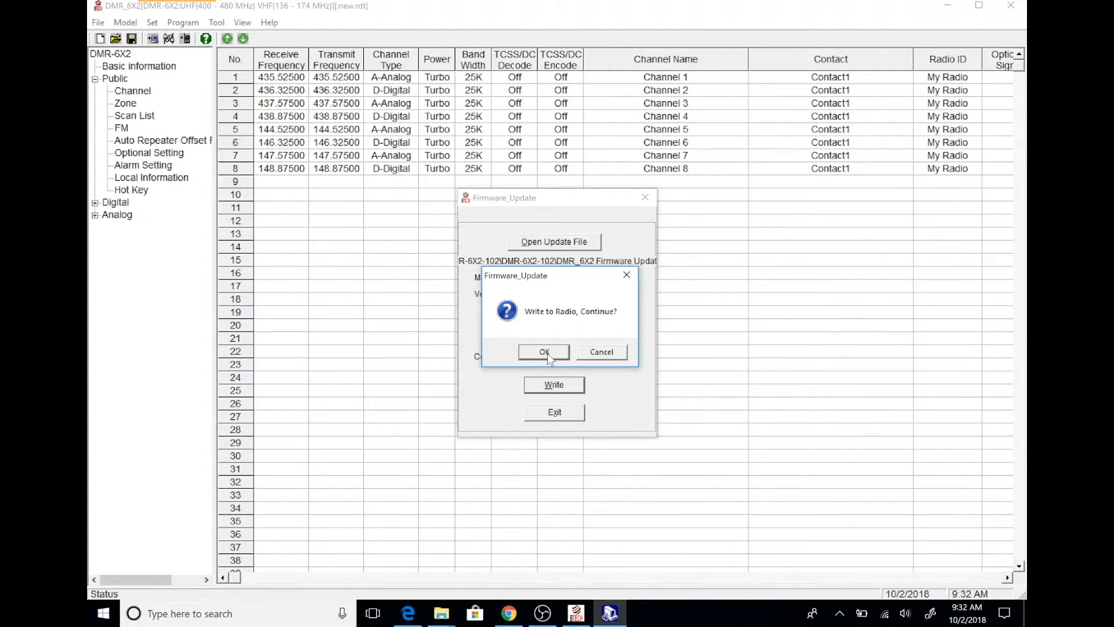
{"action": "left_click", "coordinate": [543, 352]}
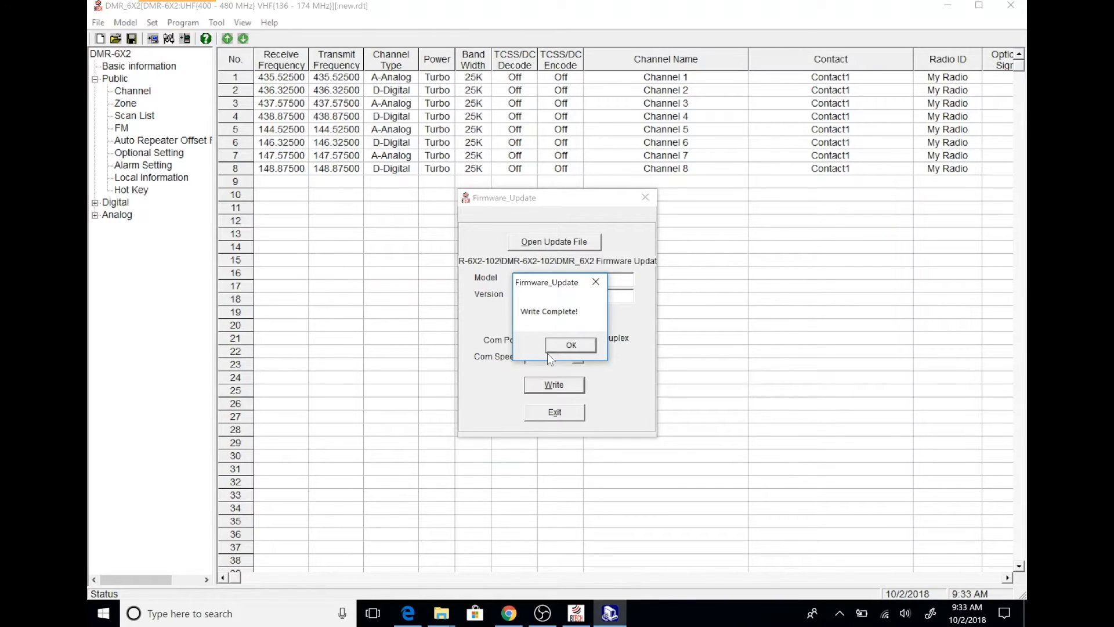
{"action": "left_click", "coordinate": [571, 345]}
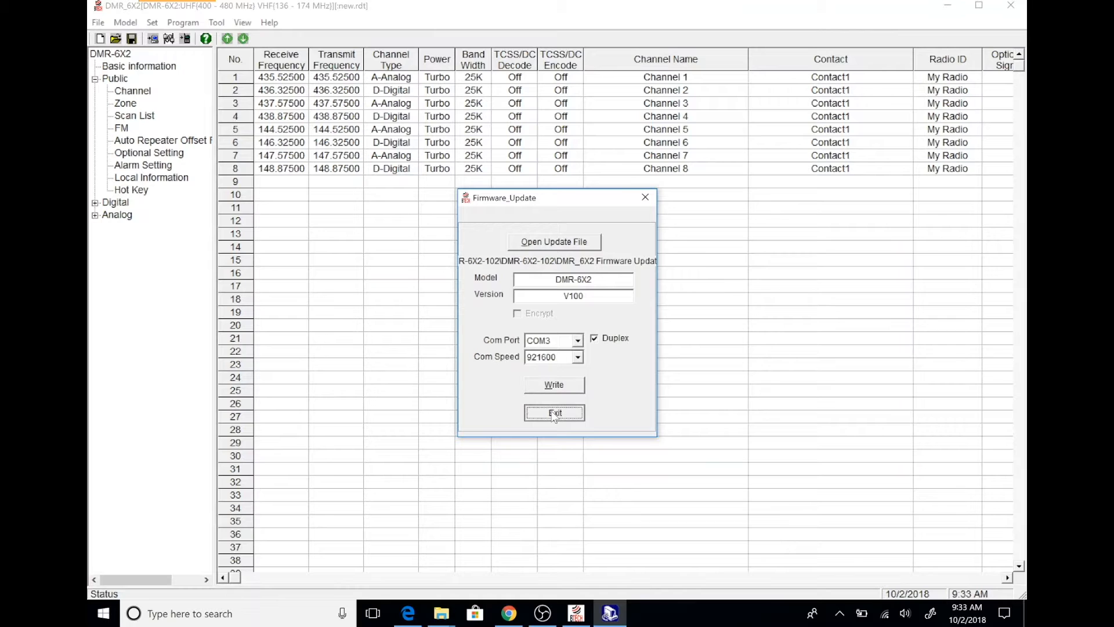
- Exit the Firmware Update window to return toward the firmware updating guide
{"action": "left_click", "coordinate": [553, 413]}
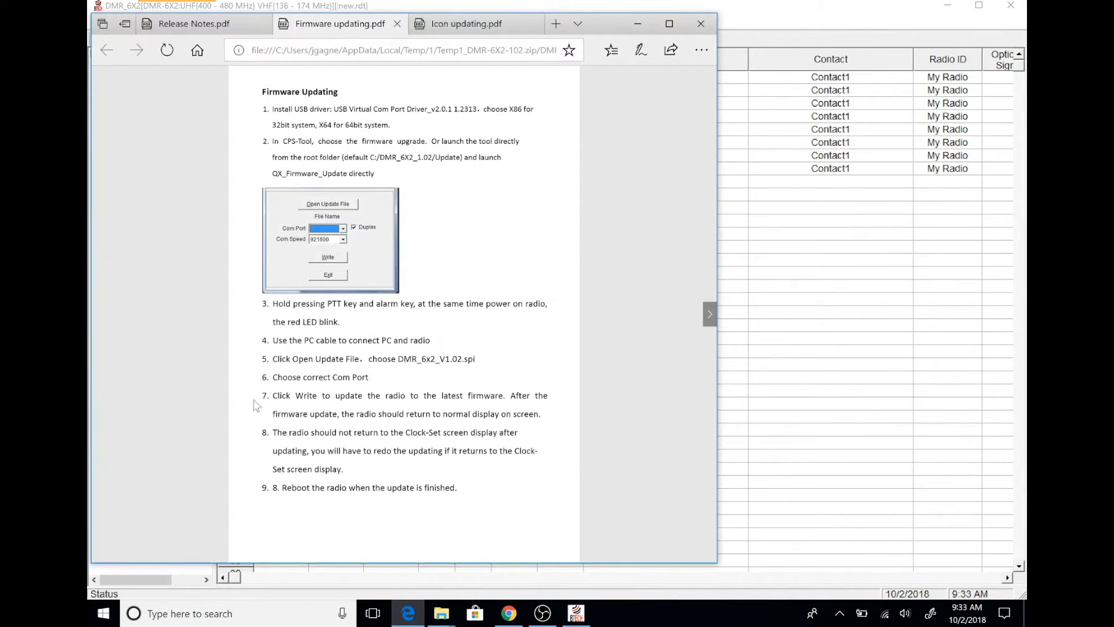
{"action": "mouse_move", "coordinate": [244, 393]}
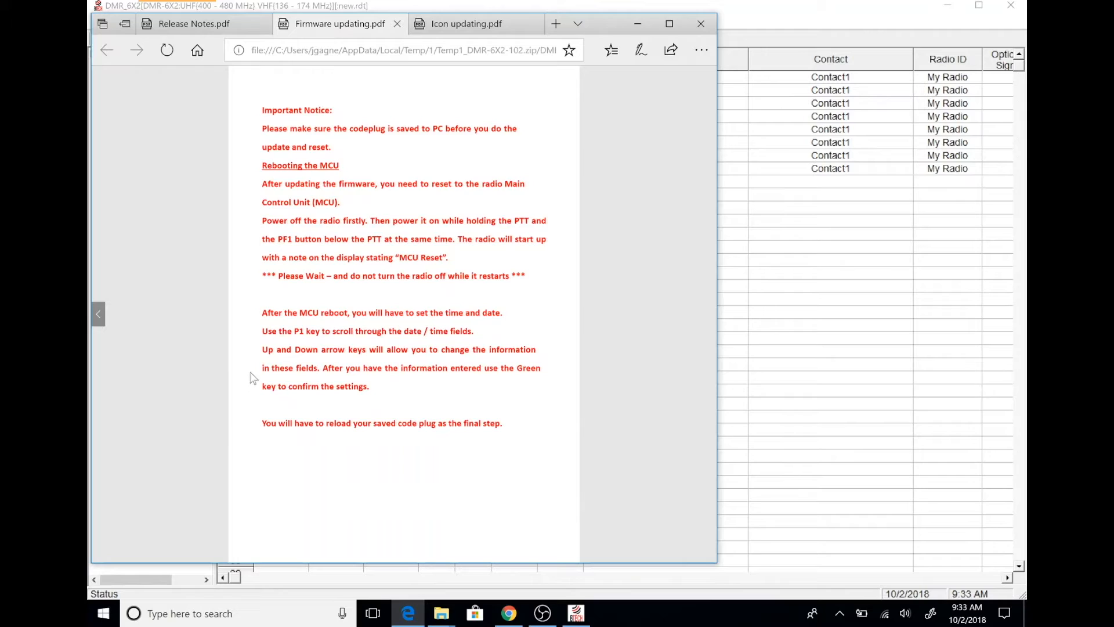
{"action": "mouse_move", "coordinate": [284, 296]}
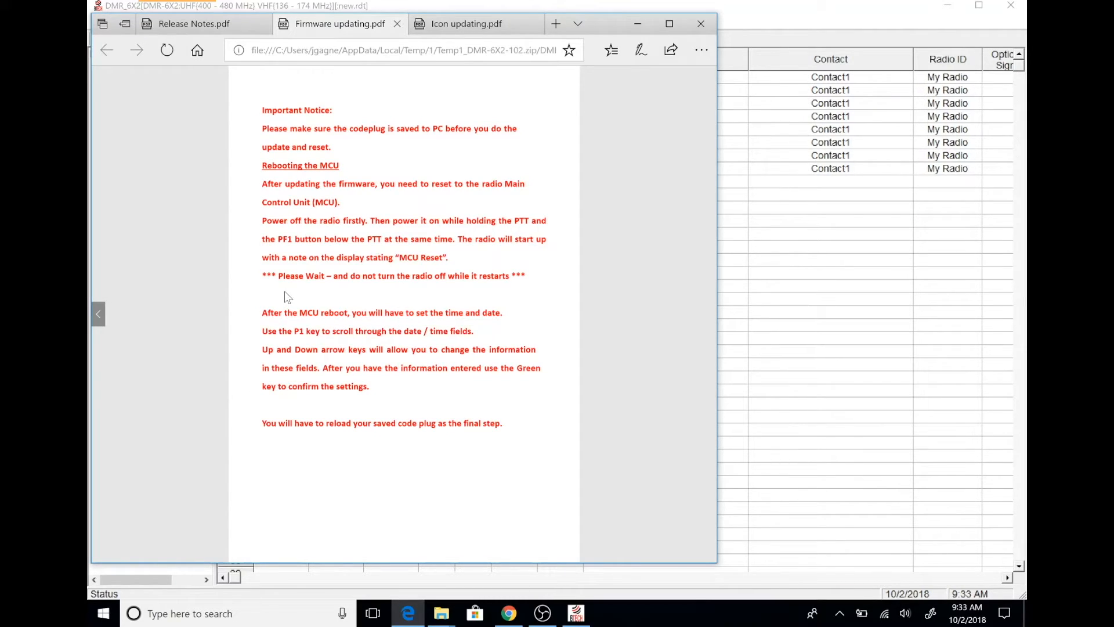